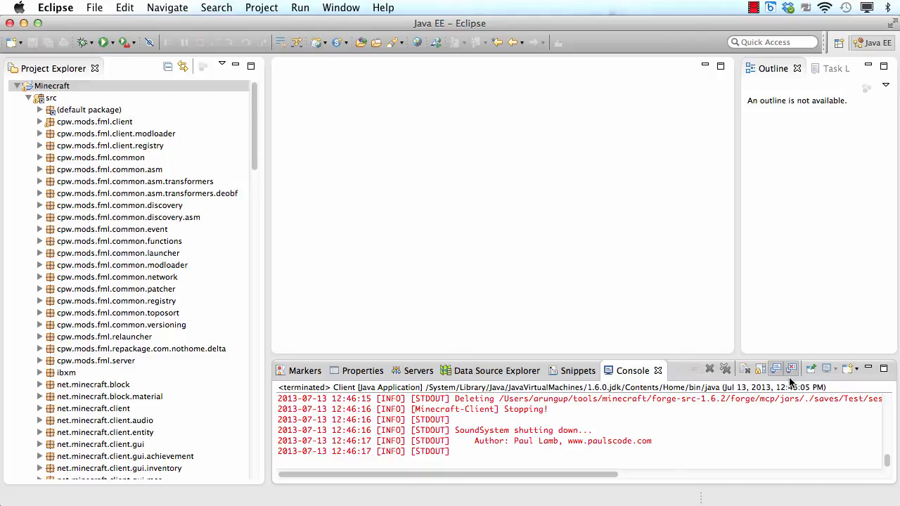
mouse_move(427, 235)
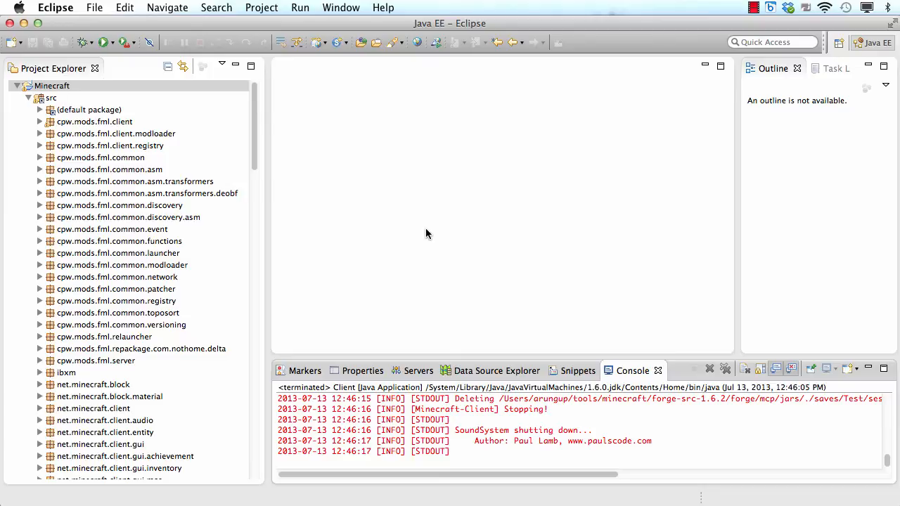
mouse_move(376, 185)
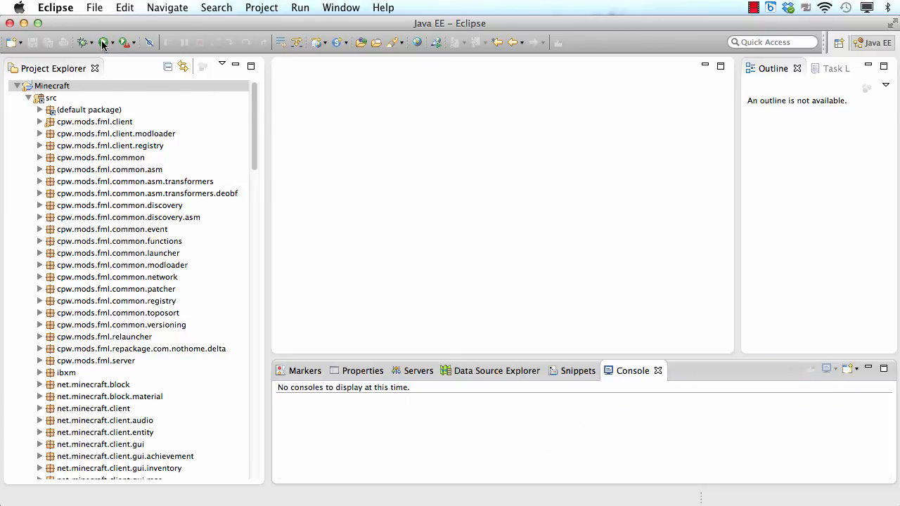
Step: Start the Minecraft Client run configuration from the Eclipse toolbar
click(102, 42)
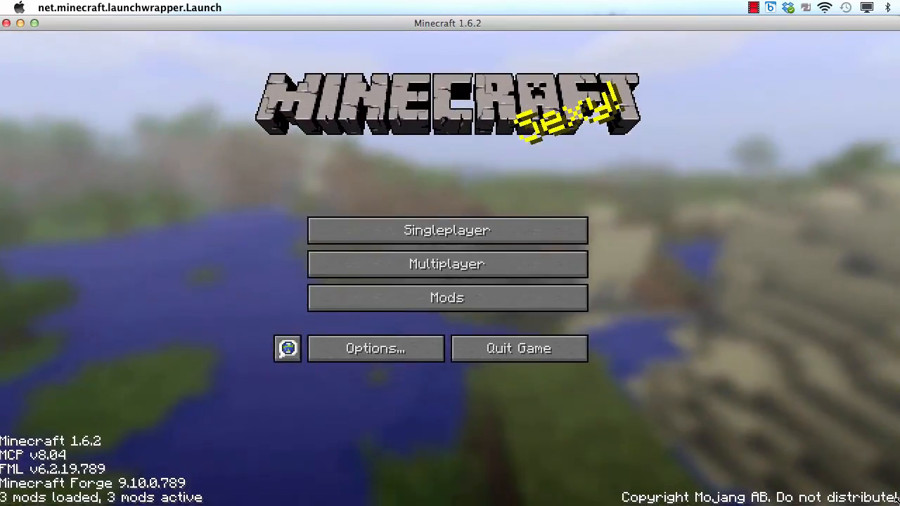
Step: Create a new singleplayer world named 'Test' with its game mode changed from Survival
click(447, 230)
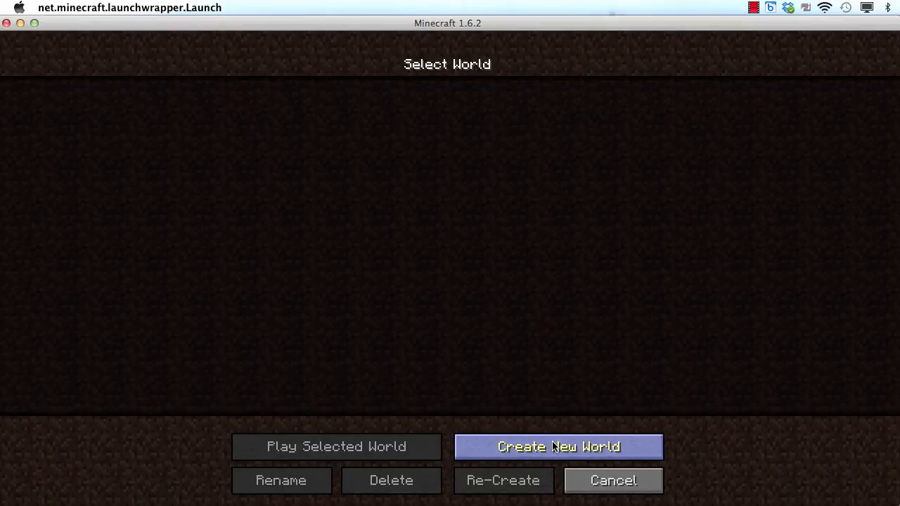
click(559, 446)
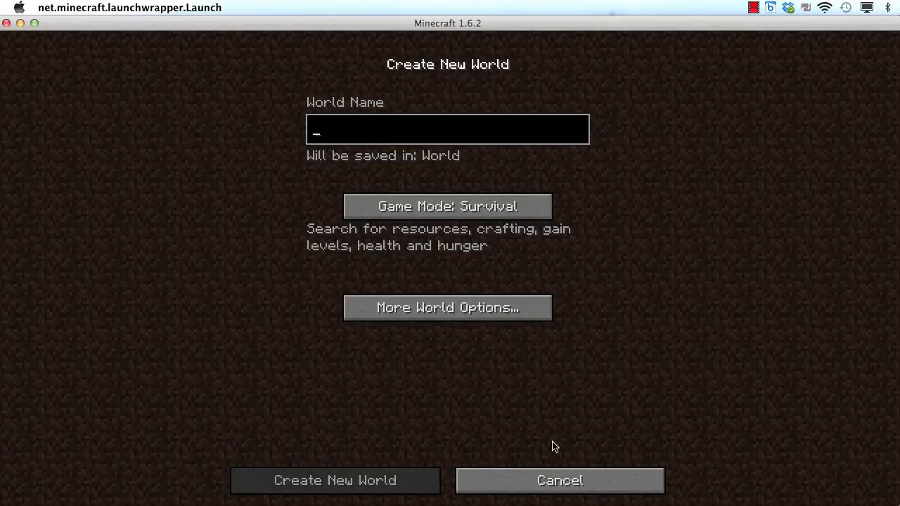
text(Test)
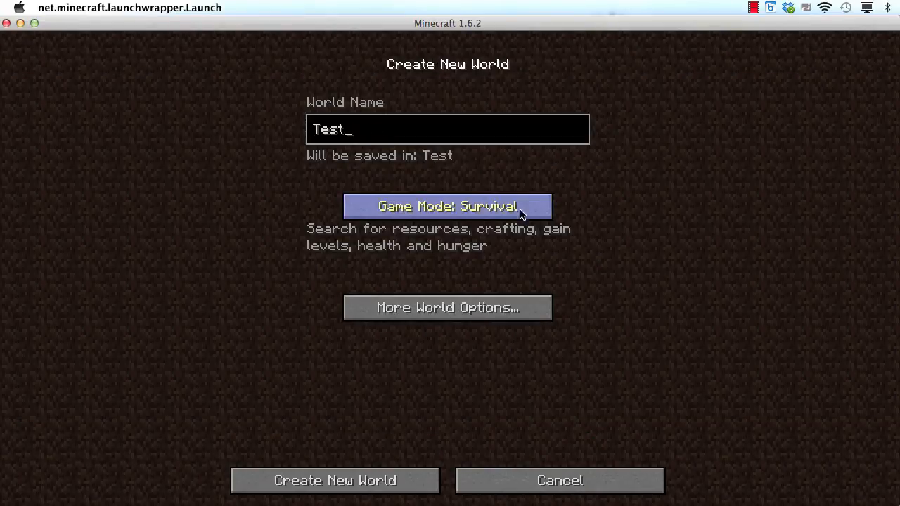
click(446, 307)
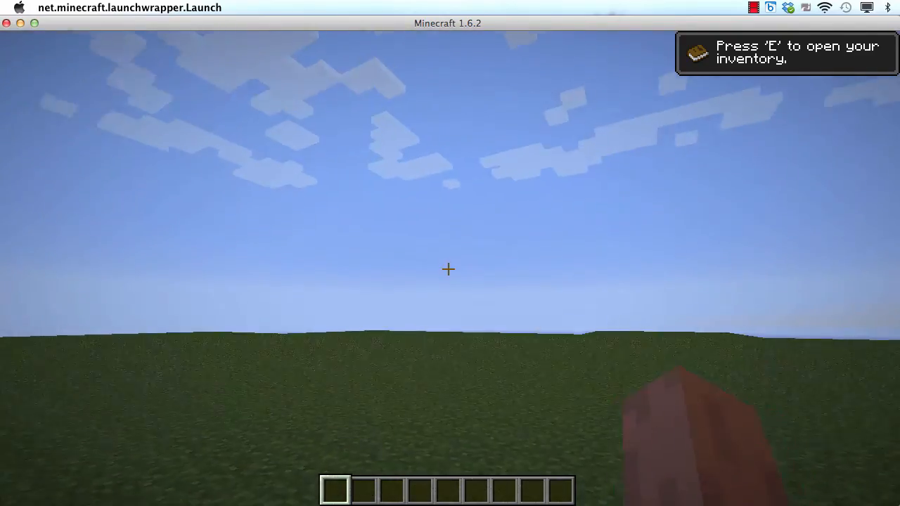
Step: Search items for the creeper spawn egg, switch to survival, let it explode, then pause
key(e)
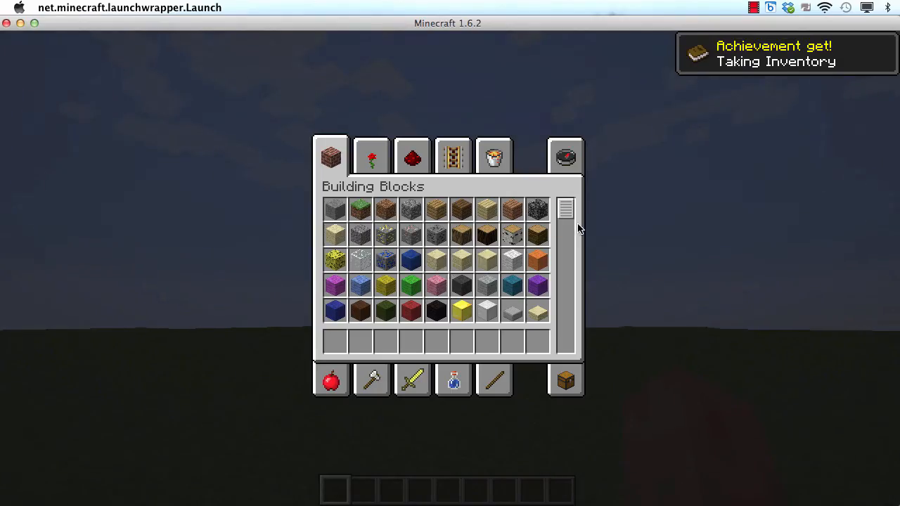
click(565, 156)
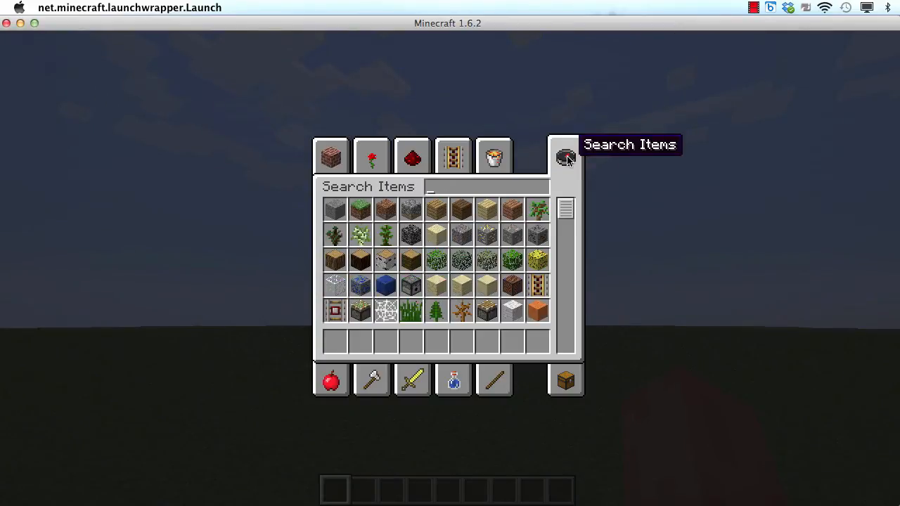
text(spaw)
text(/gamemode 0)
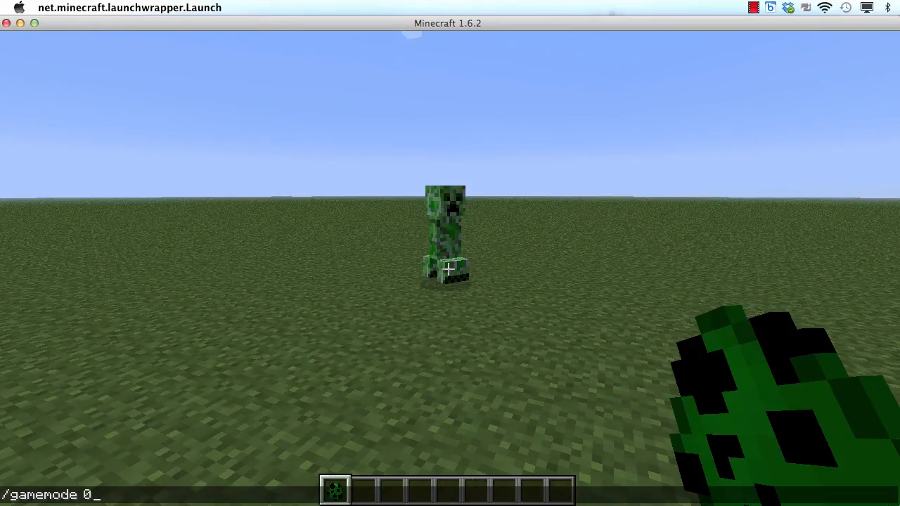
key(enter)
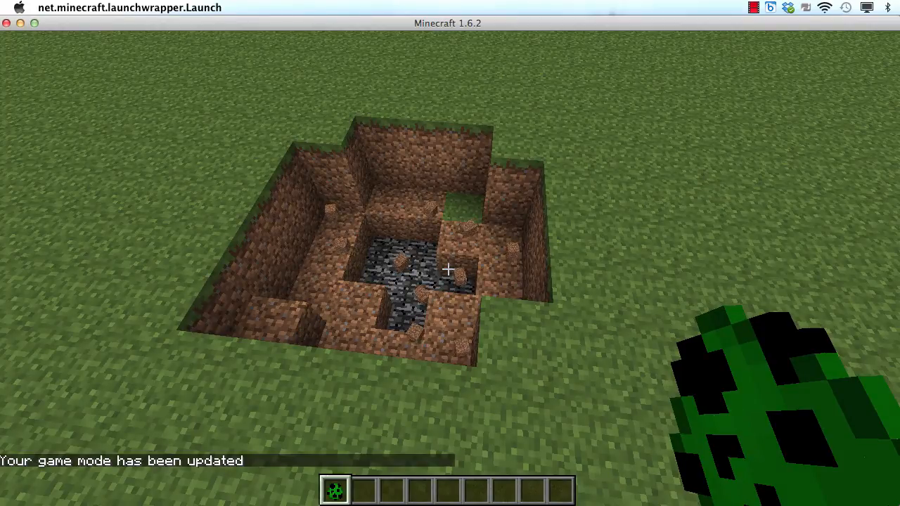
key(Escape)
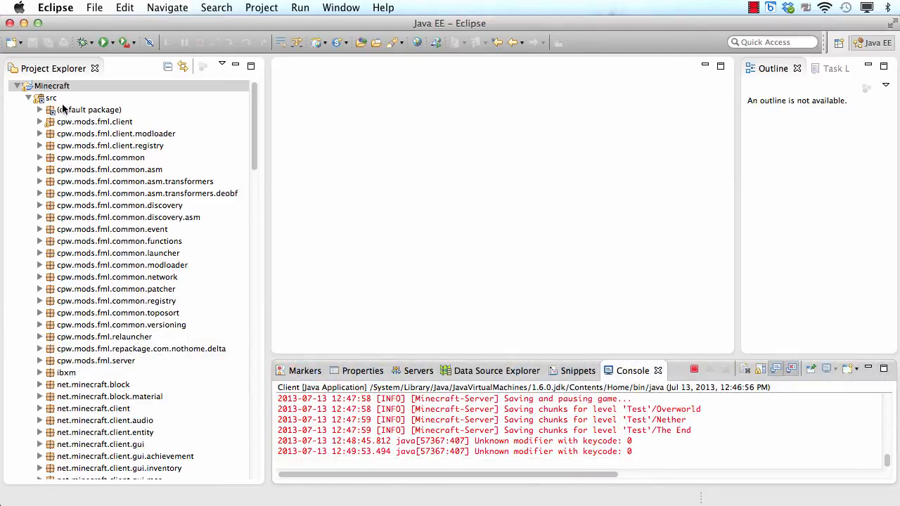
Step: Expand net.minecraft.entity.monster > EntityCreeper.java and select the explosionRadius field
scroll(down, 3)
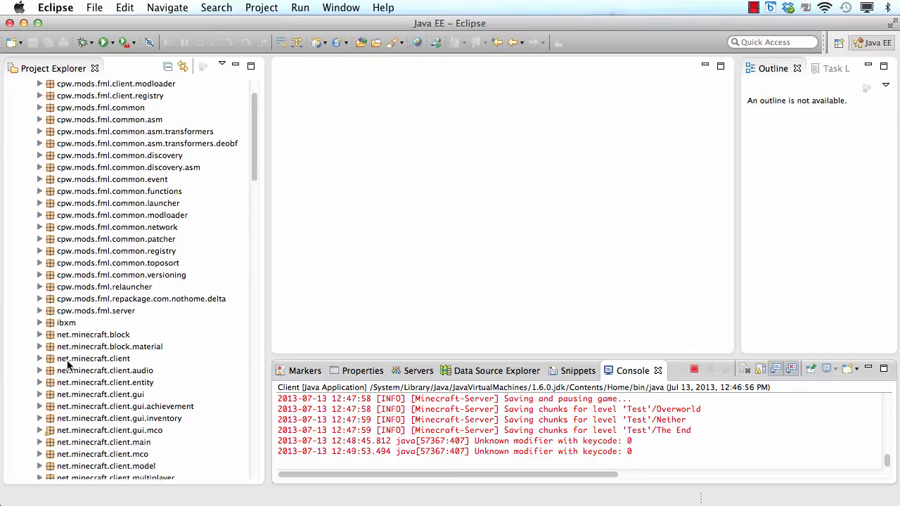
scroll(down, 3)
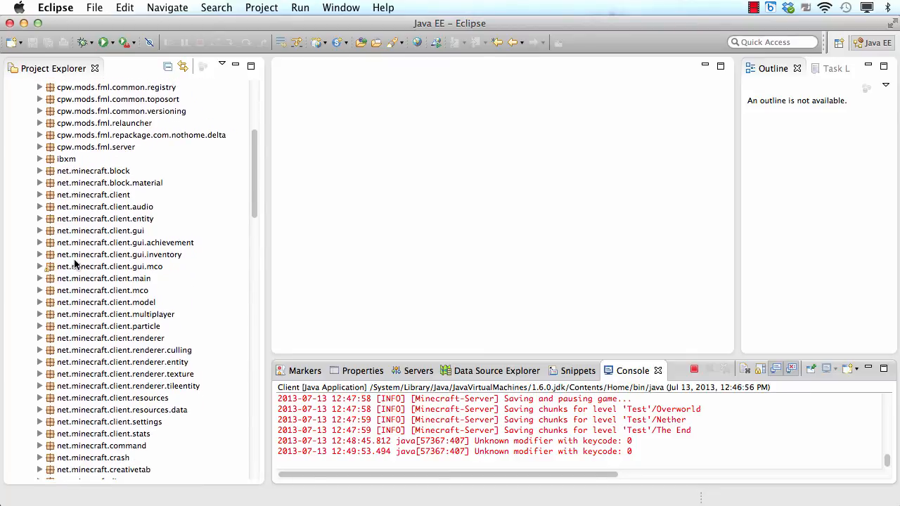
scroll(down, 3)
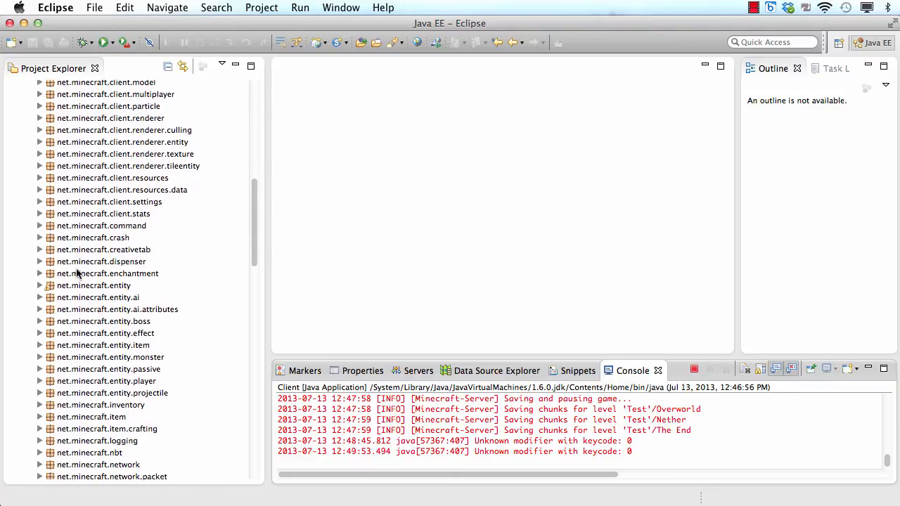
scroll(down, 3)
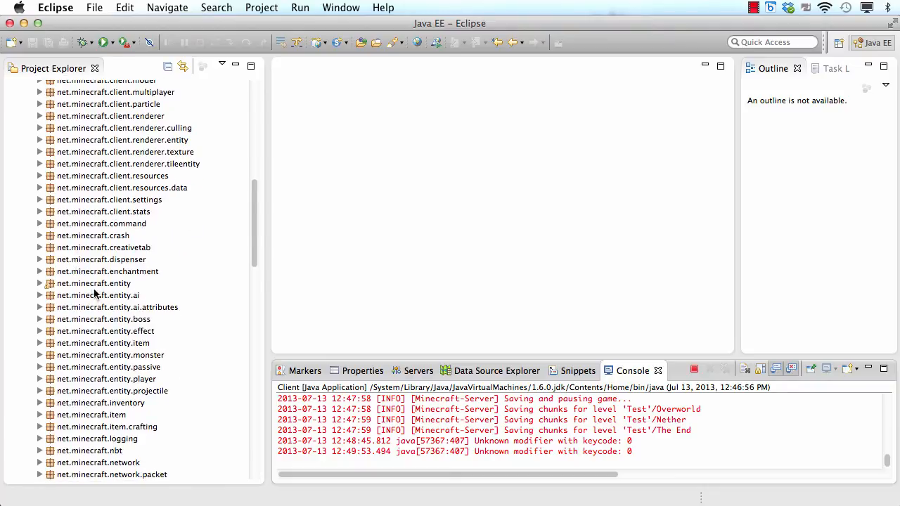
mouse_move(44, 363)
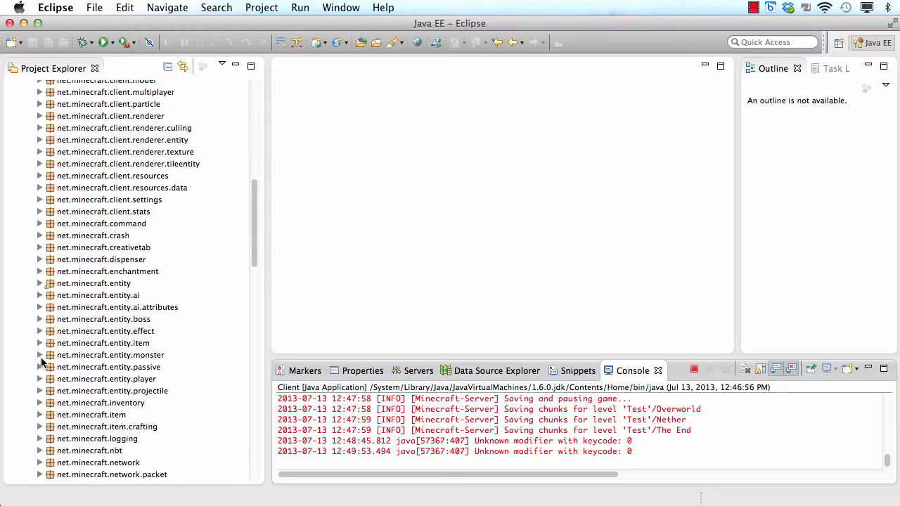
click(40, 355)
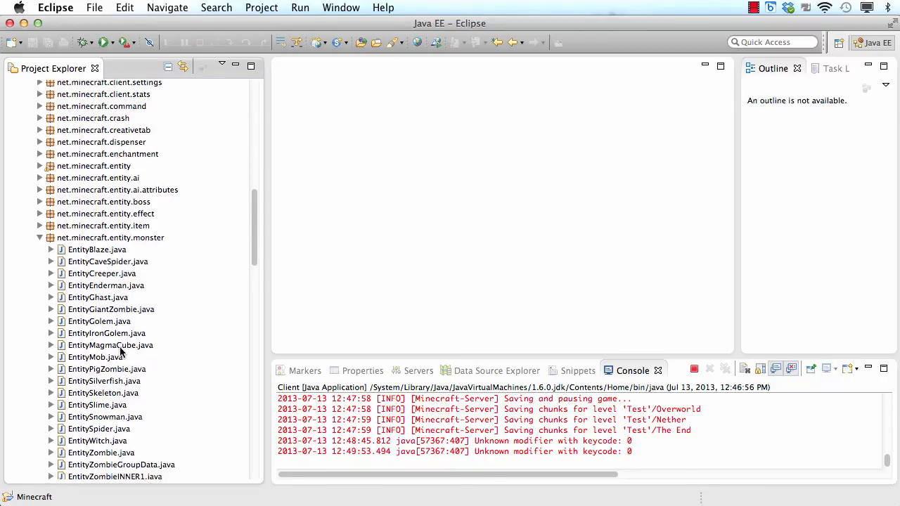
scroll(down, 3)
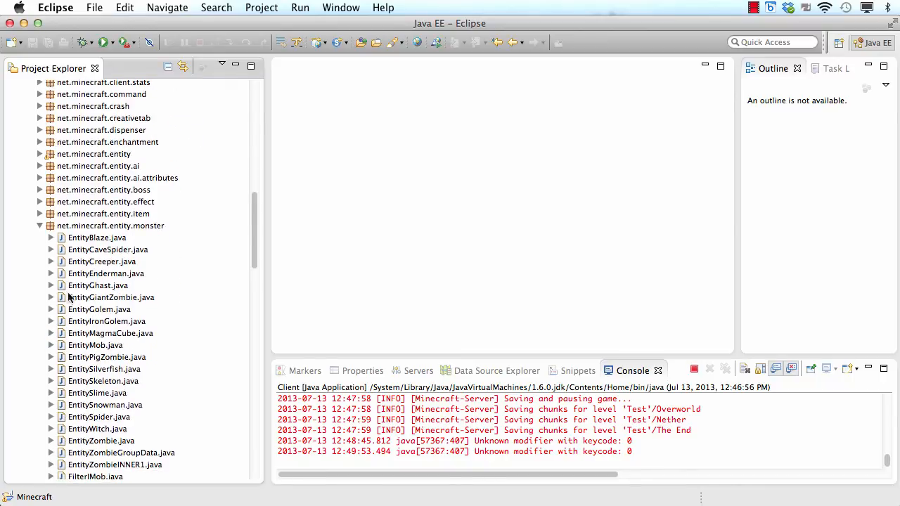
click(50, 262)
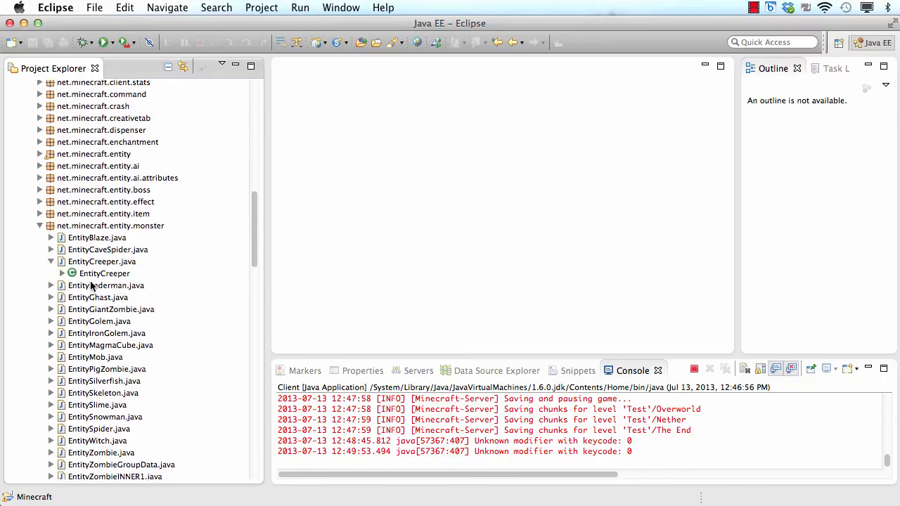
click(62, 273)
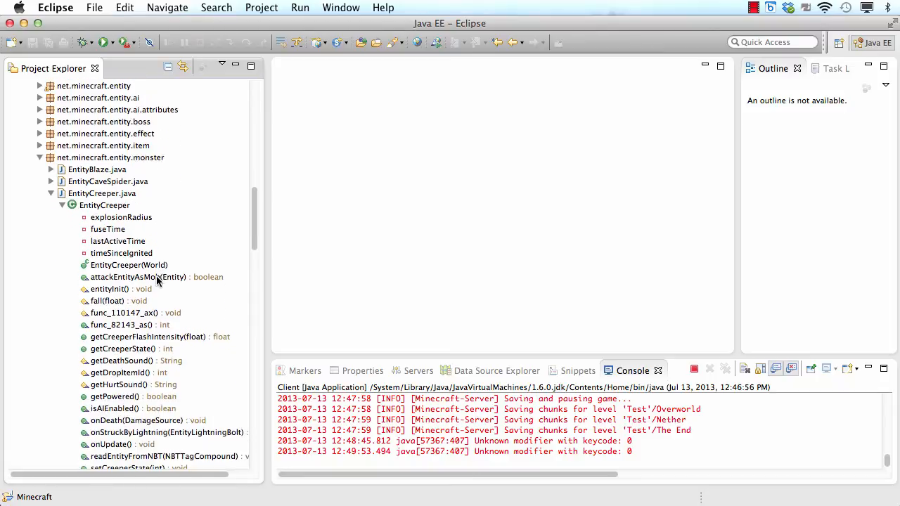
click(121, 218)
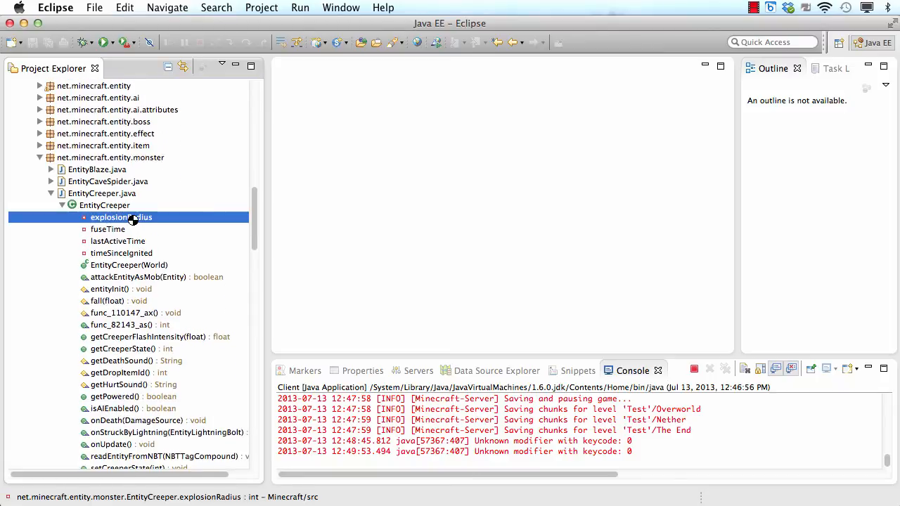
Step: Open EntityCreeper.java at explosionRadius and change its value from 3 to 20
double_click(120, 217)
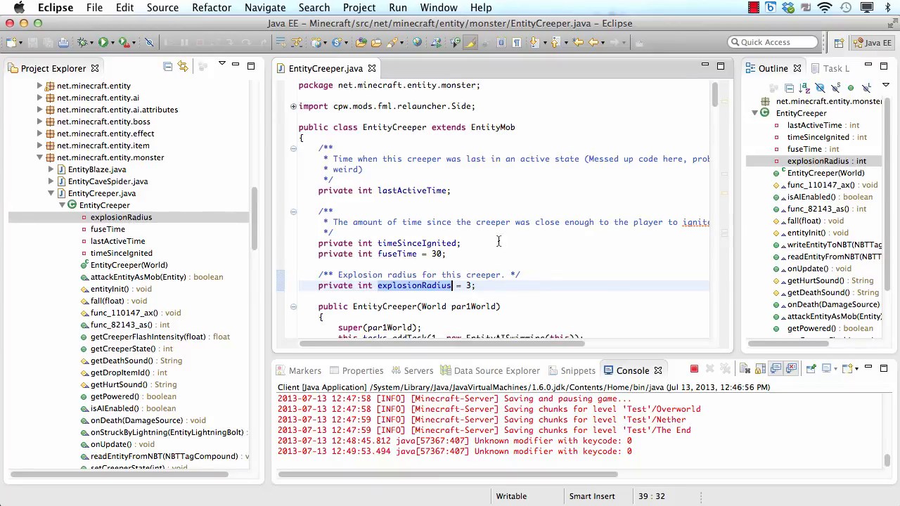
click(477, 296)
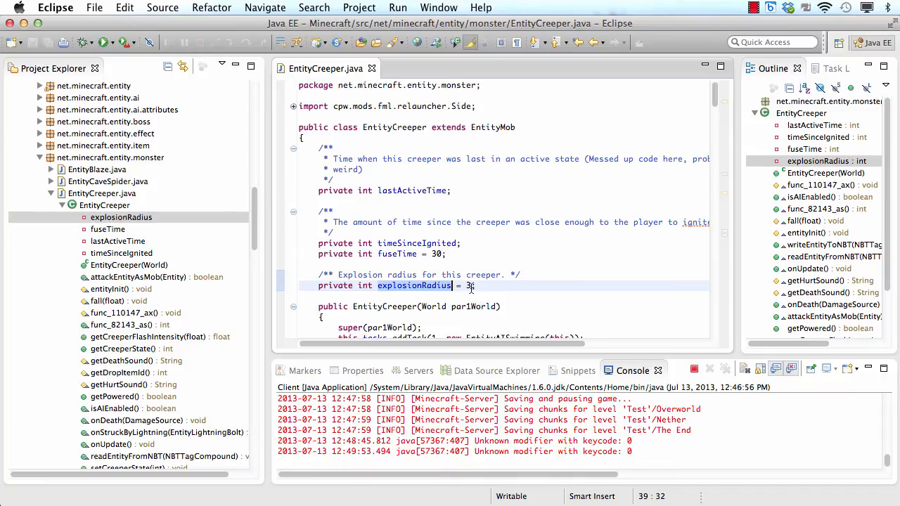
text(20)
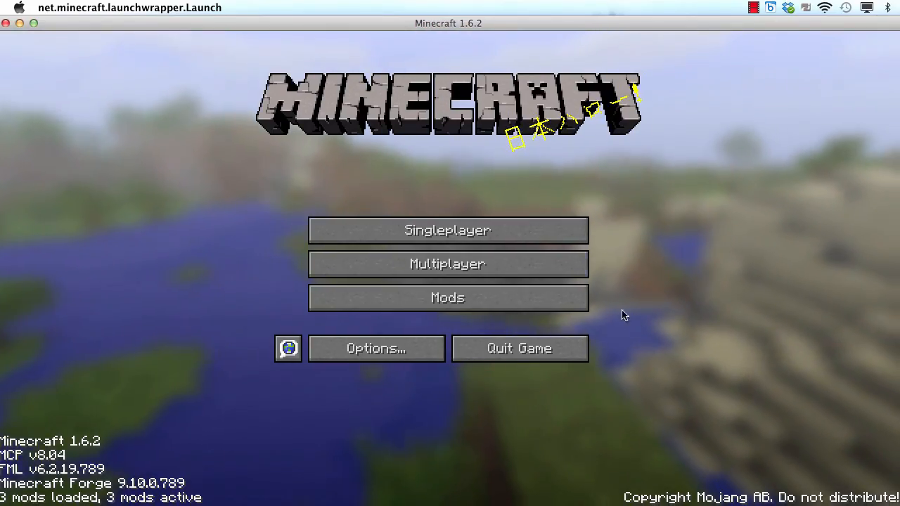
mouse_move(447, 263)
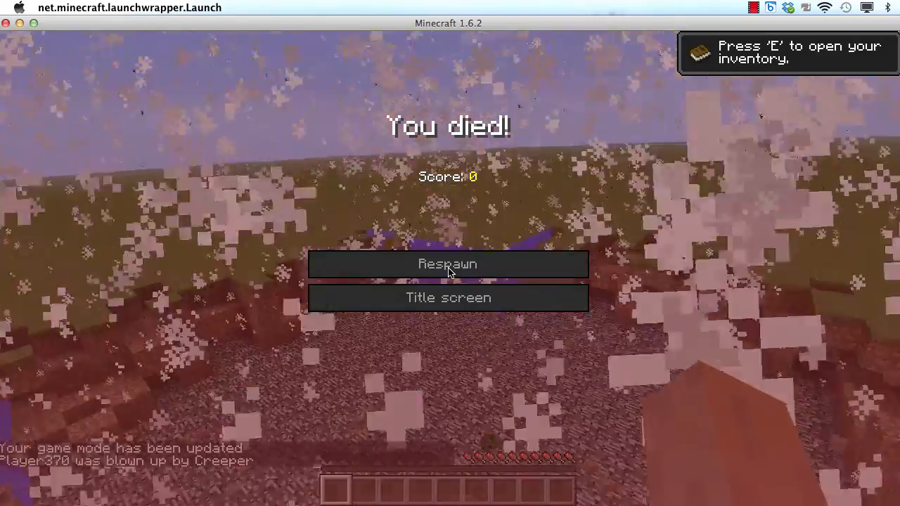
Step: Respawn after the bigger creeper blast, inspect the wide crater, then pause and resume
click(448, 263)
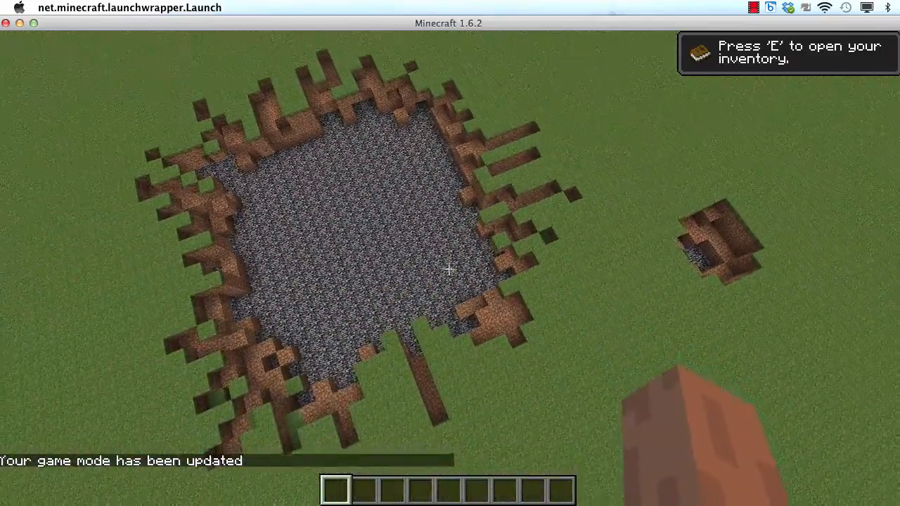
key(Escape)
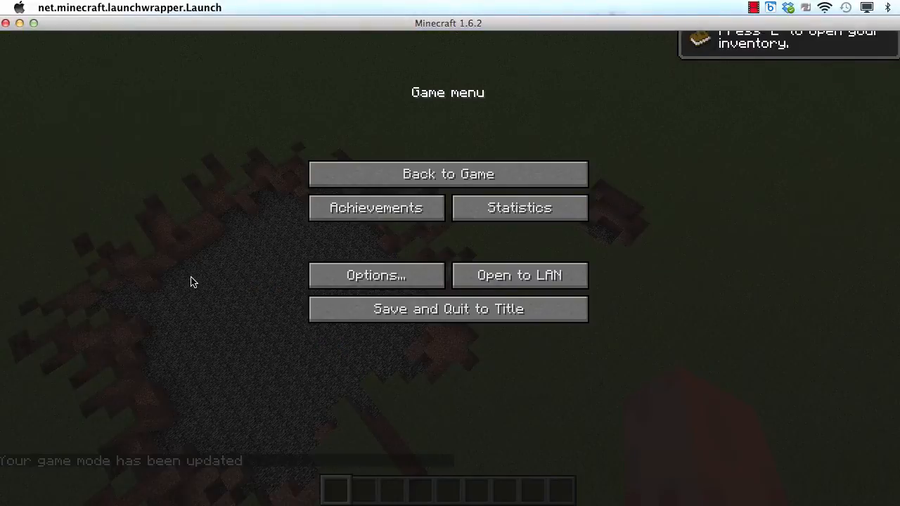
click(448, 174)
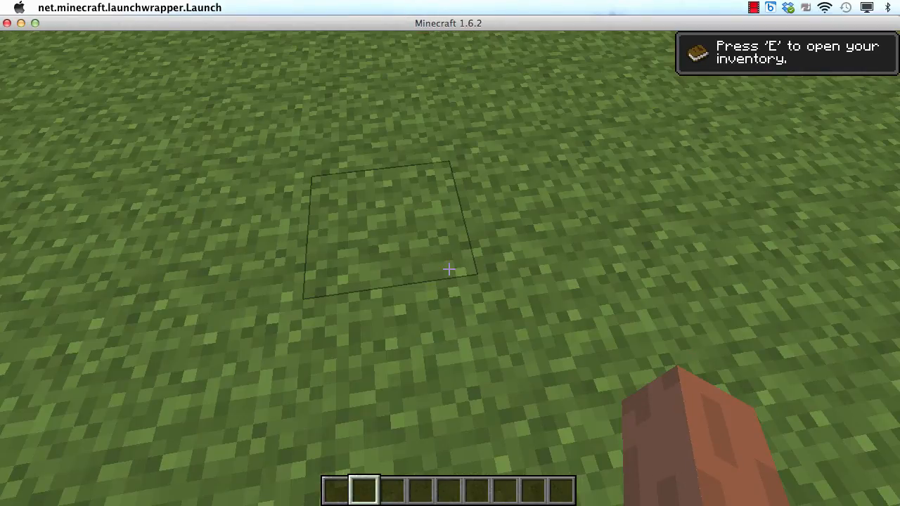
Step: Search the creative inventory for the Spawn Witch egg, then close the inventory
key(e)
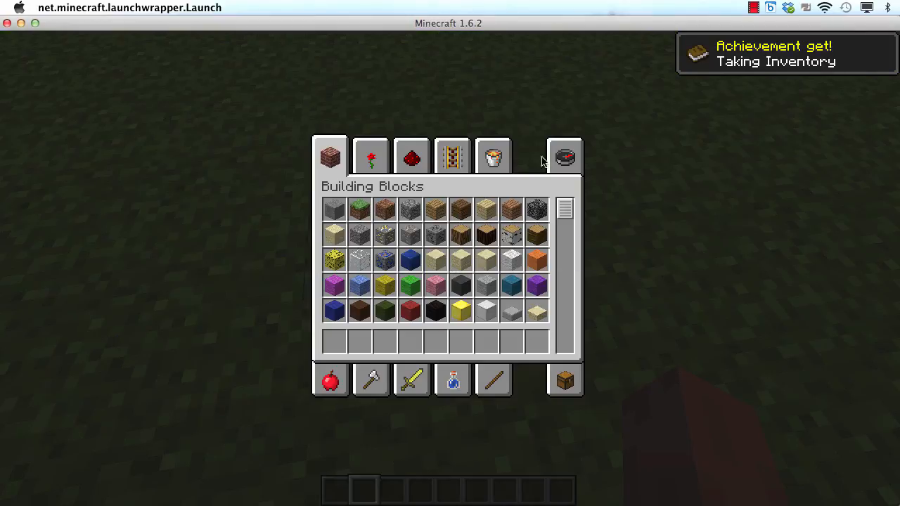
click(565, 156)
text(witc)
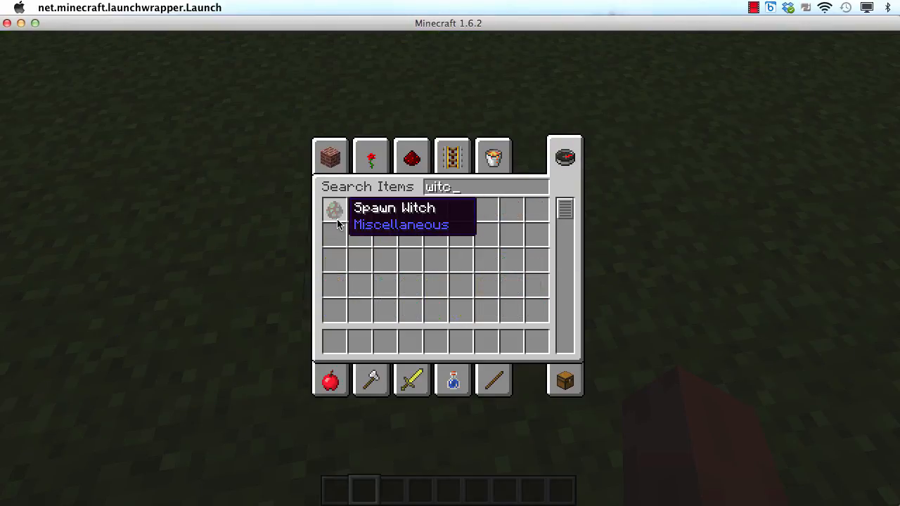
key(escape)
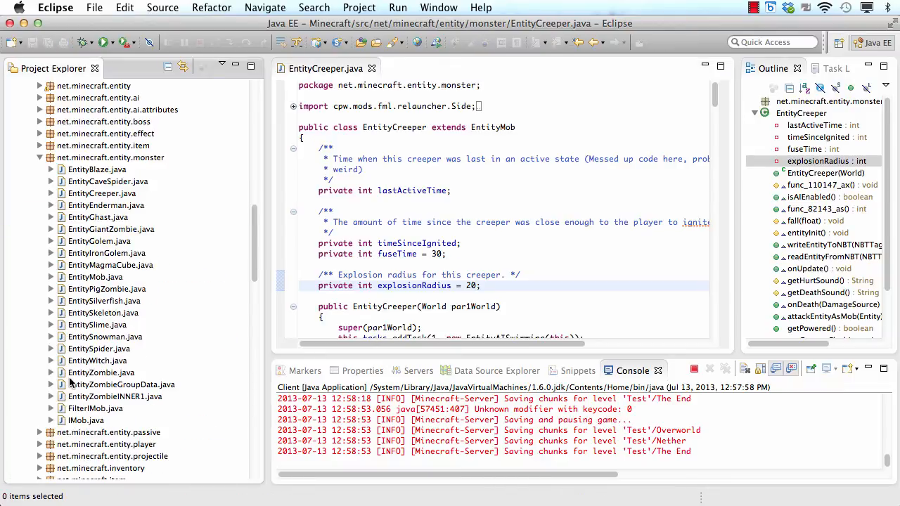
Step: Open EntityWitch's getHurtSound() and change its return string to 'mob.cow.hurt'
click(50, 361)
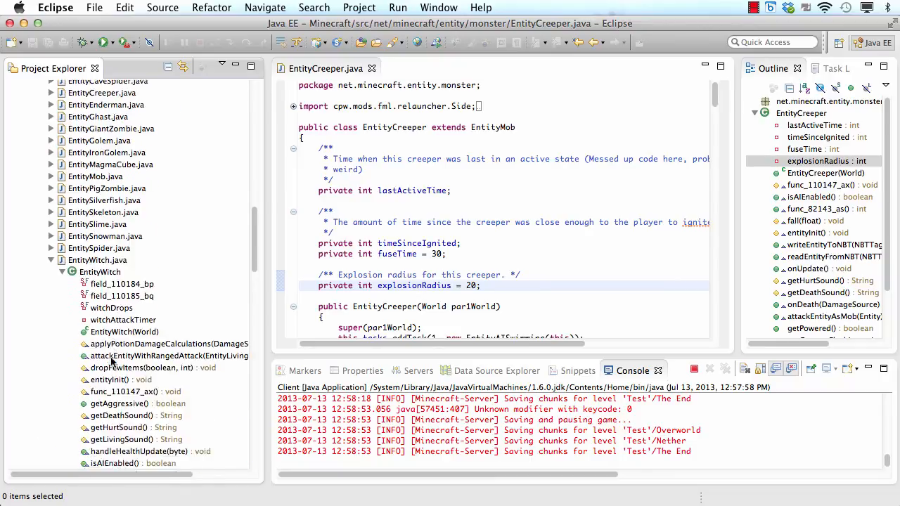
scroll(down, 3)
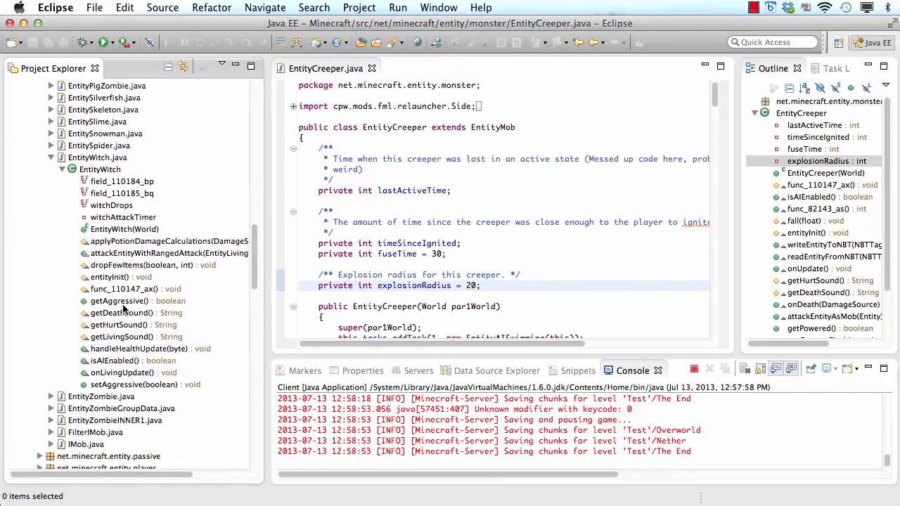
double_click(117, 324)
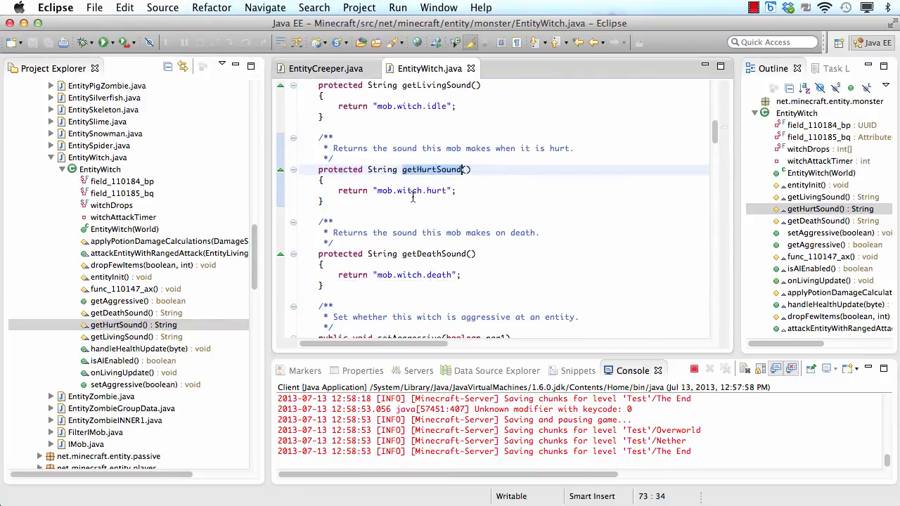
mouse_move(414, 196)
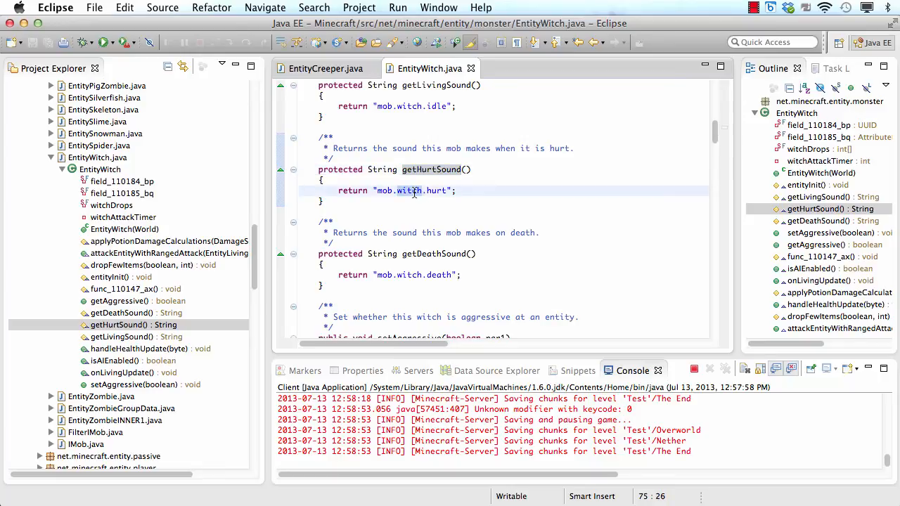
text(cow)
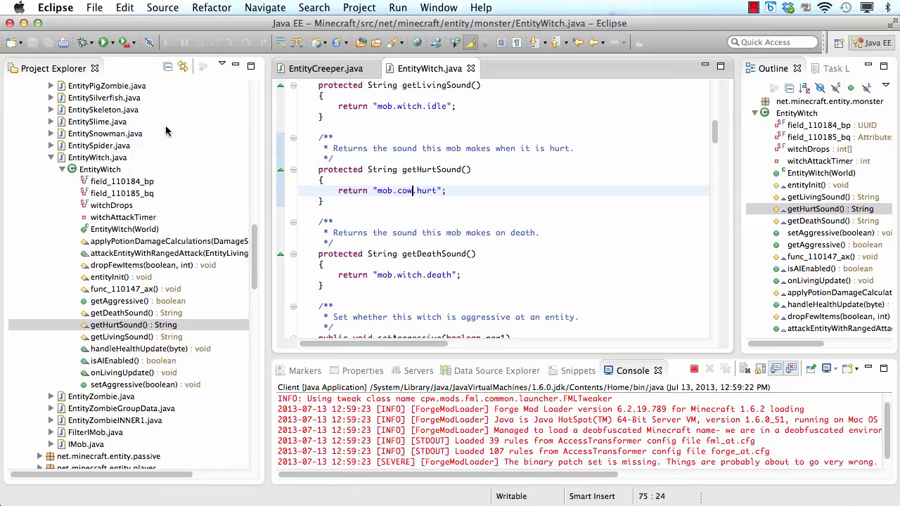
Step: Switch to the relaunched game and load the Test world from Singleplayer
click(104, 42)
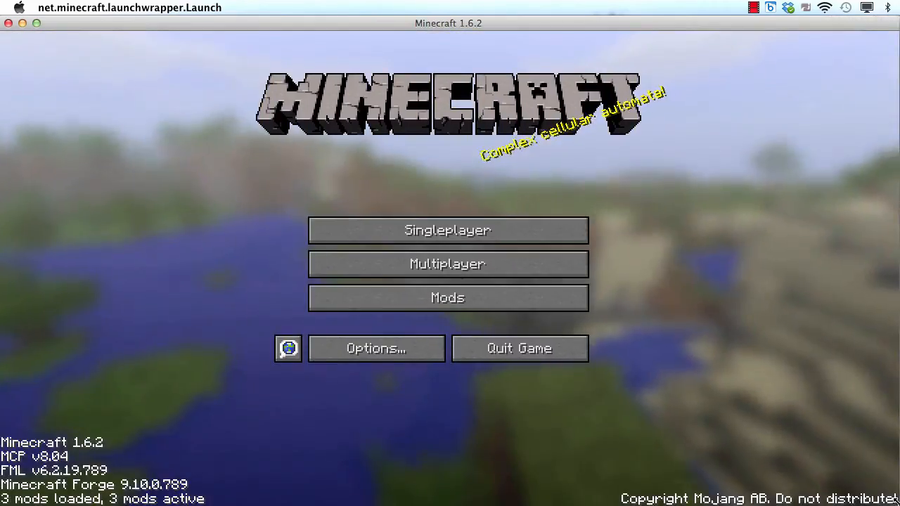
click(447, 230)
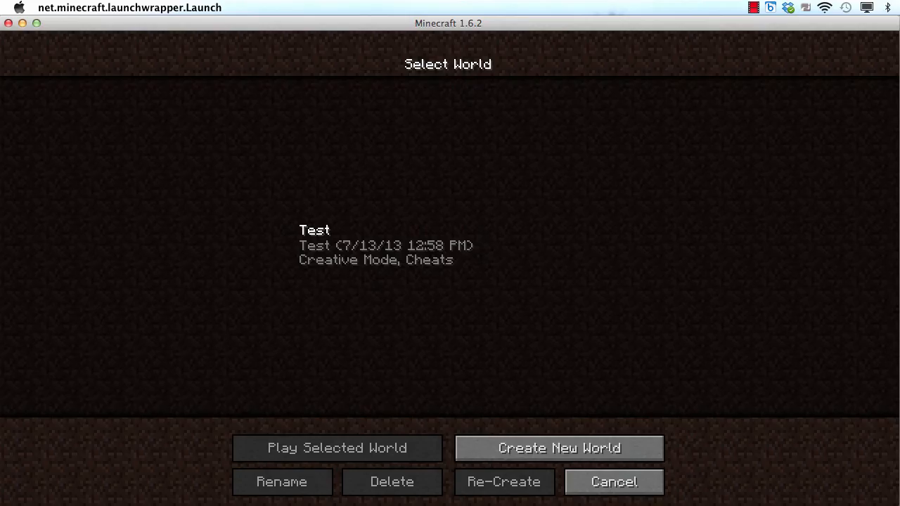
click(337, 448)
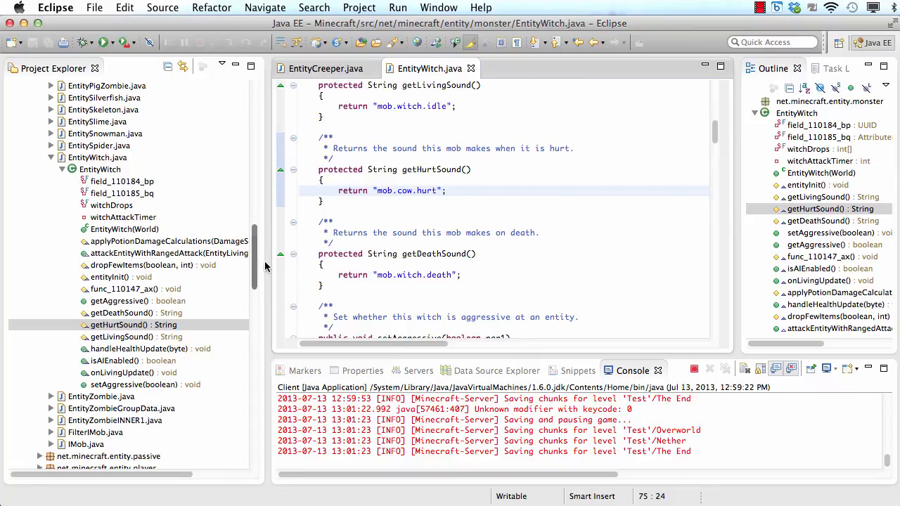
Step: Expand EntityCow.java in net.minecraft.entity.passive and open its getHurtSound() method
scroll(down, 3)
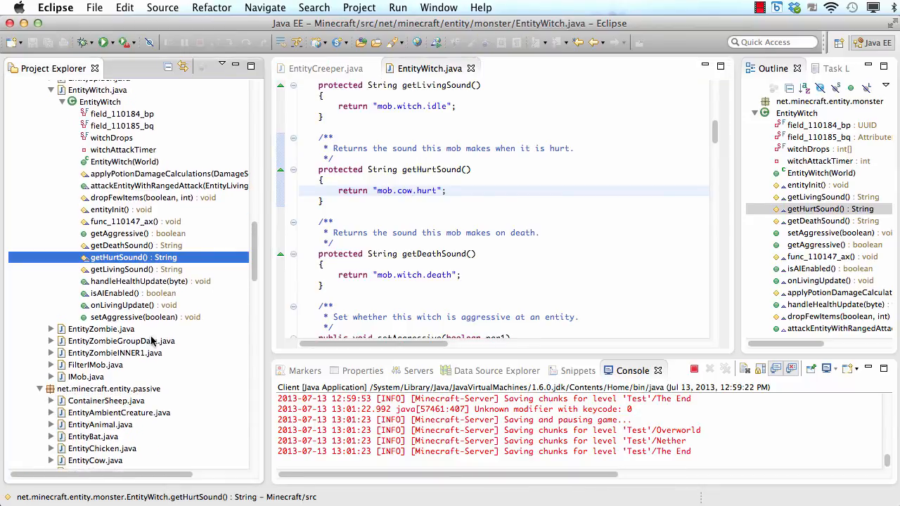
scroll(down, 3)
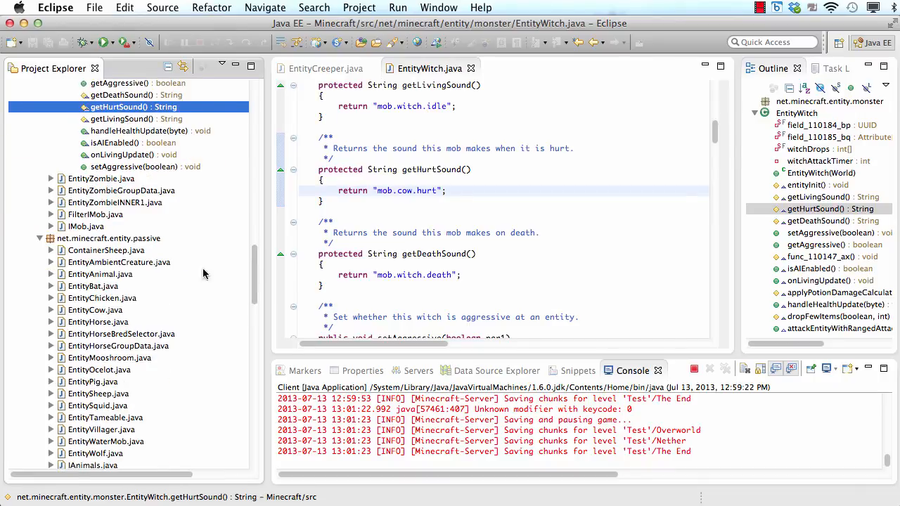
mouse_move(61, 321)
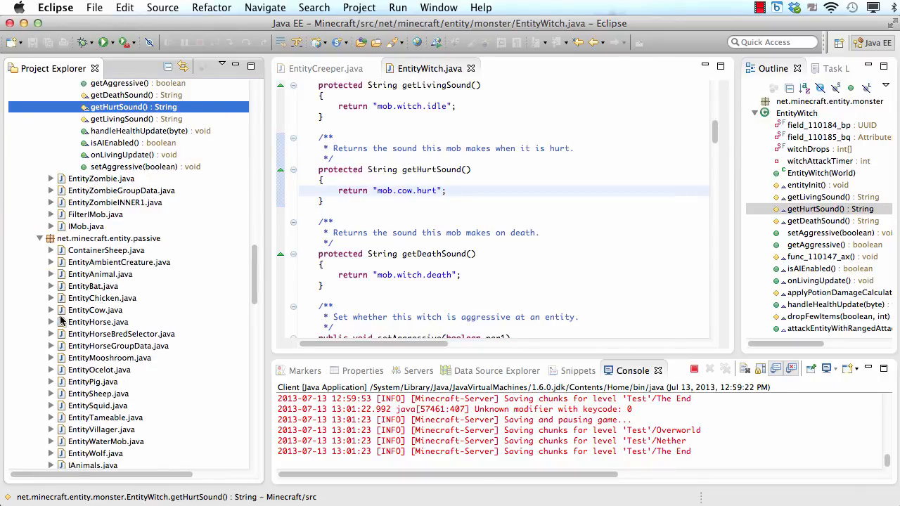
click(51, 310)
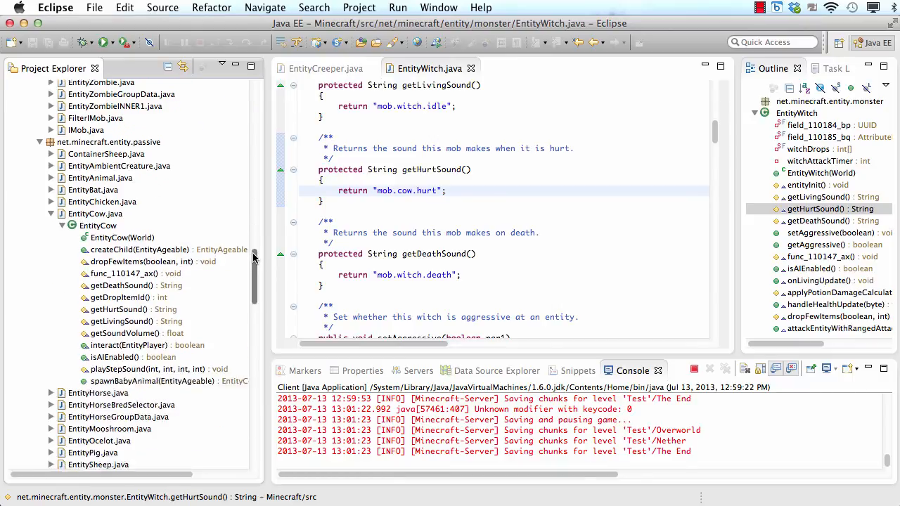
click(123, 283)
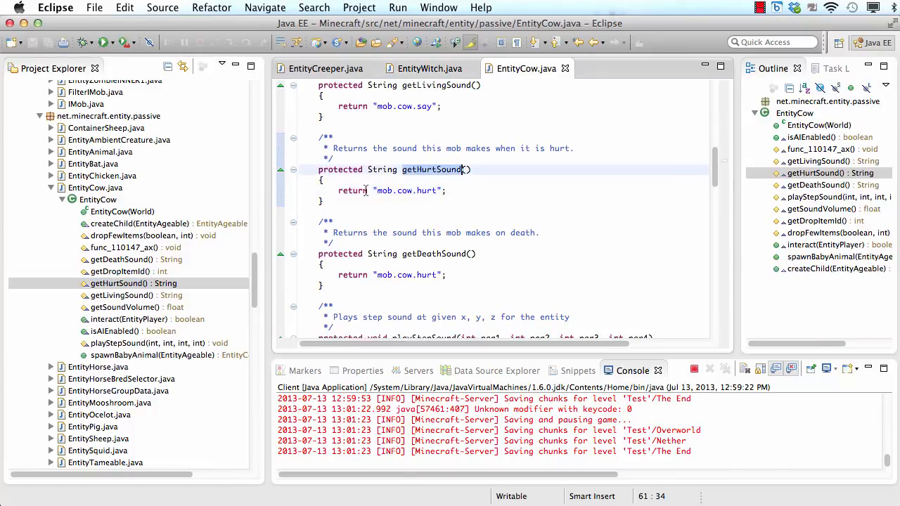
mouse_move(425, 223)
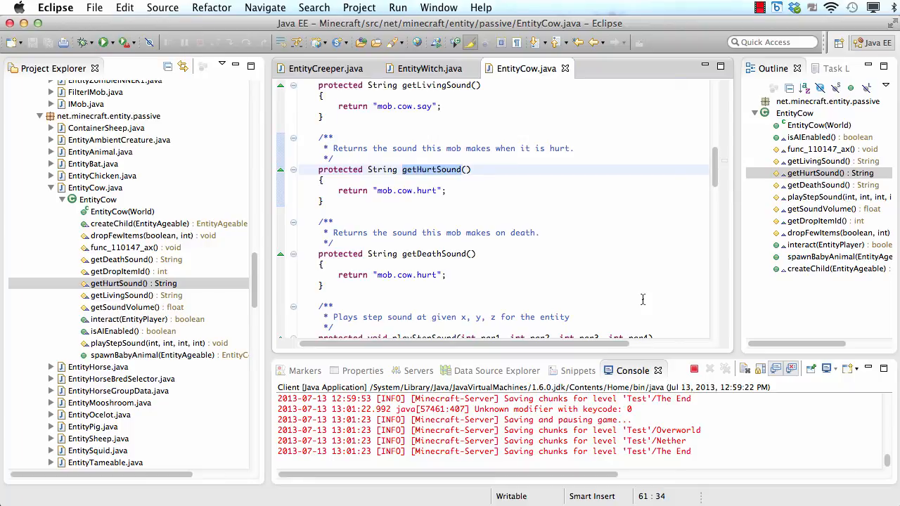
click(463, 170)
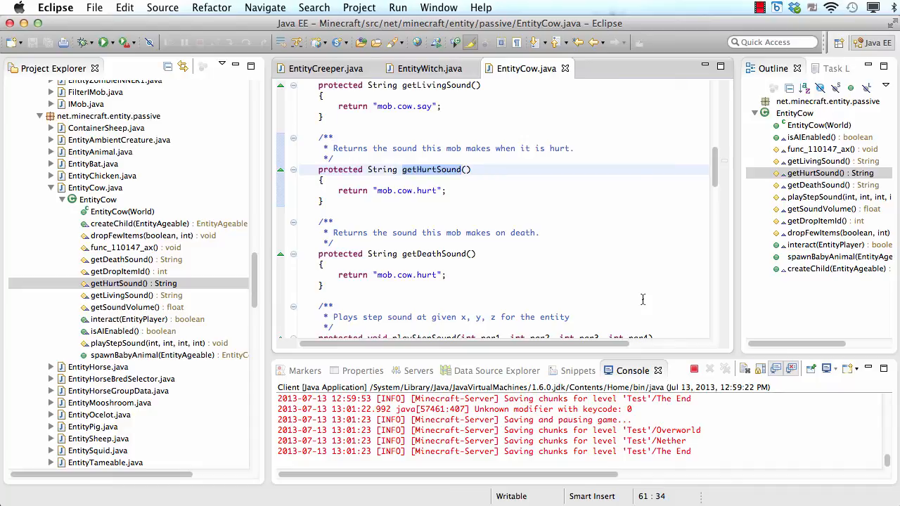
scroll(down, 3)
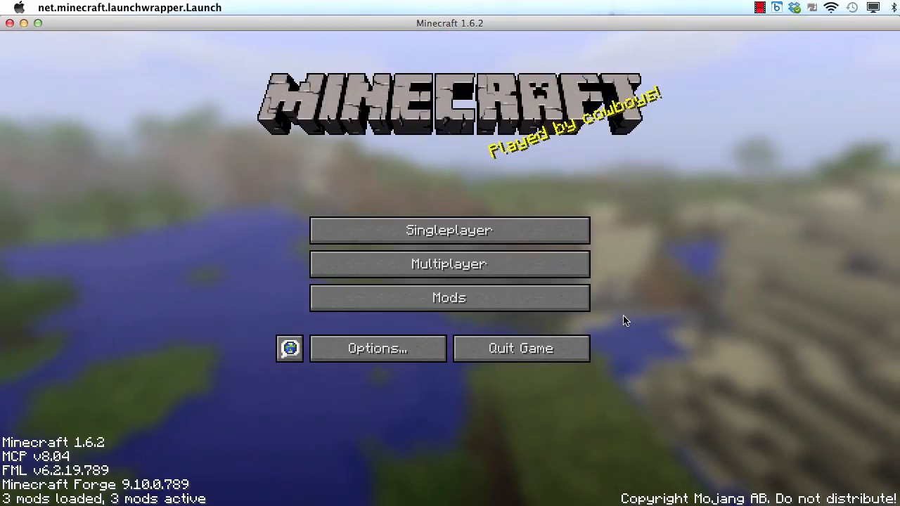
Step: Re-enter the Test world with the pig spawn egg in hand and pause the game
click(449, 230)
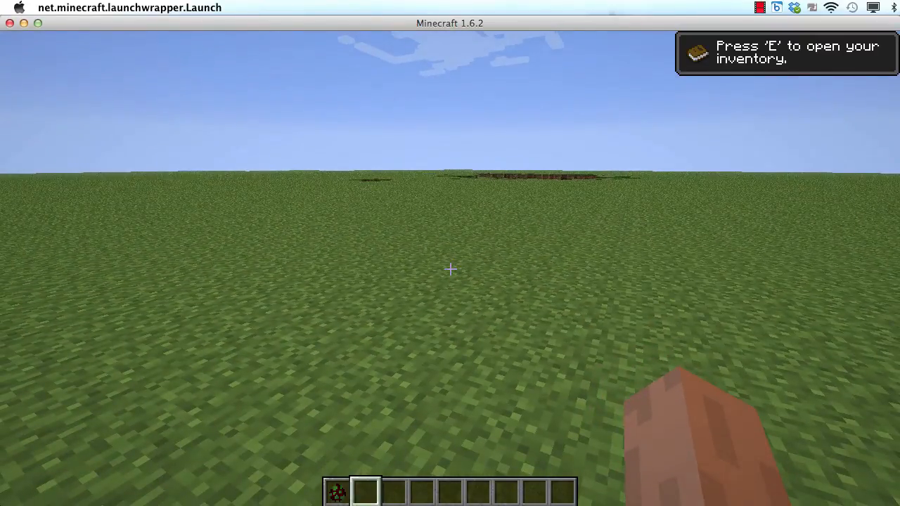
key(e)
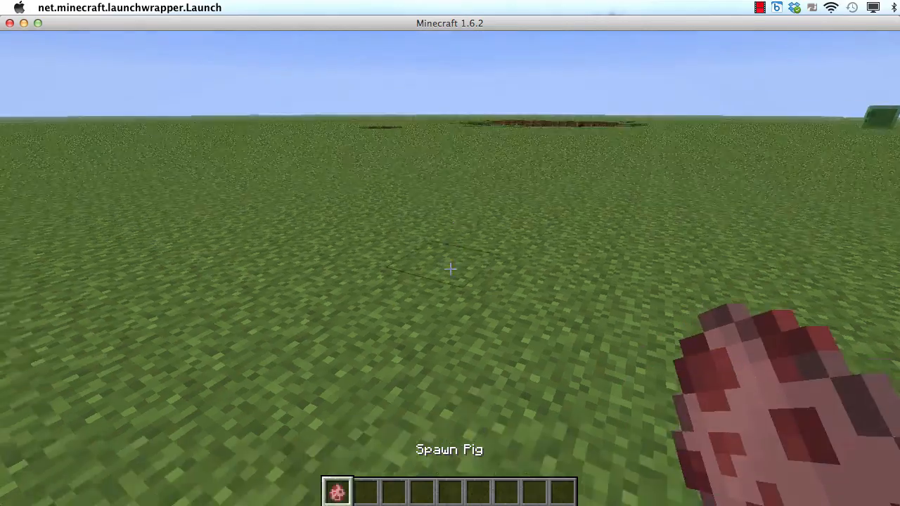
key(e)
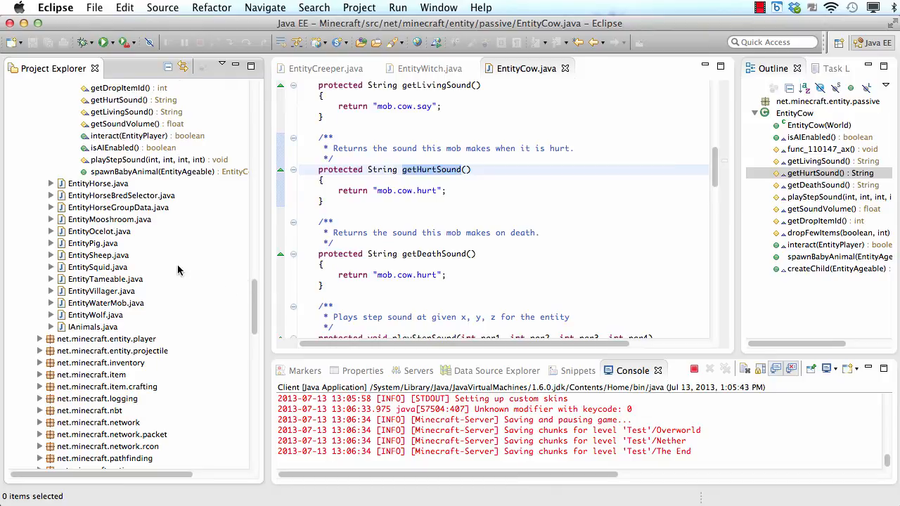
Step: Expand EntityPig.java and open its isBreedingItem method to switch the breeding item to cake
click(50, 244)
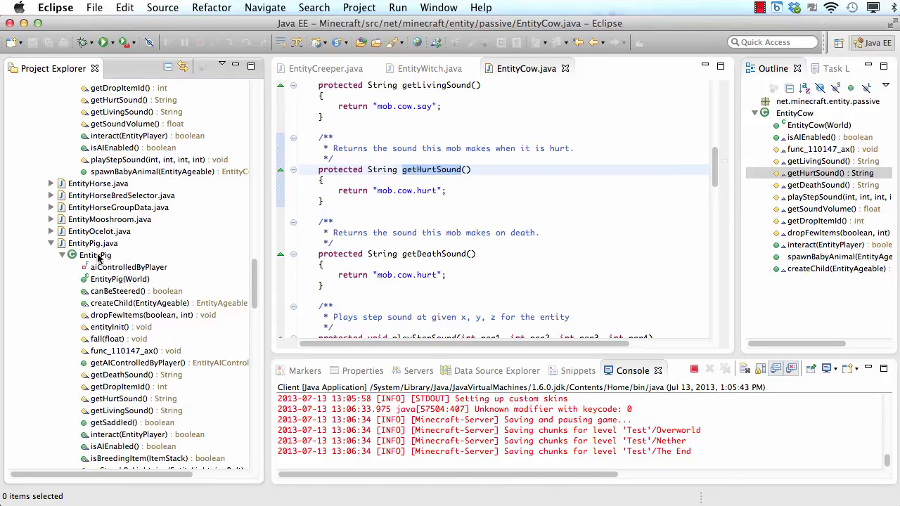
scroll(down, 3)
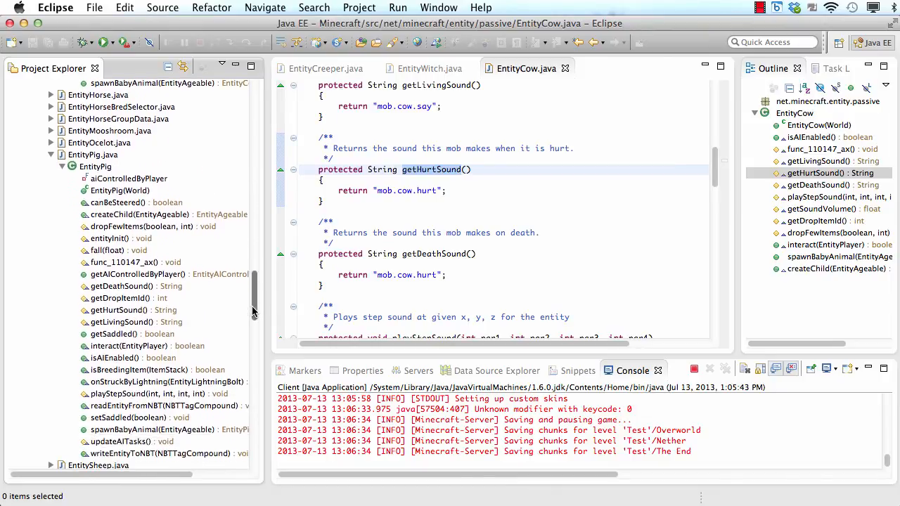
scroll(down, 3)
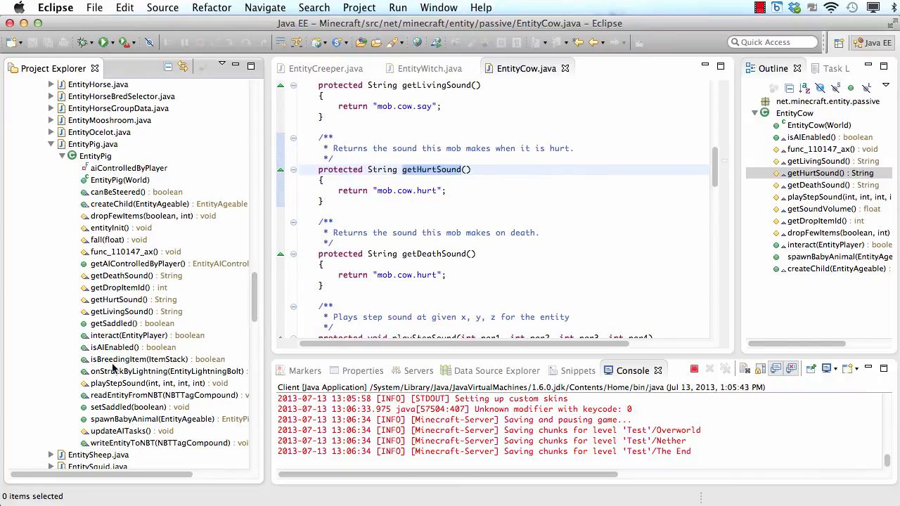
mouse_move(95, 388)
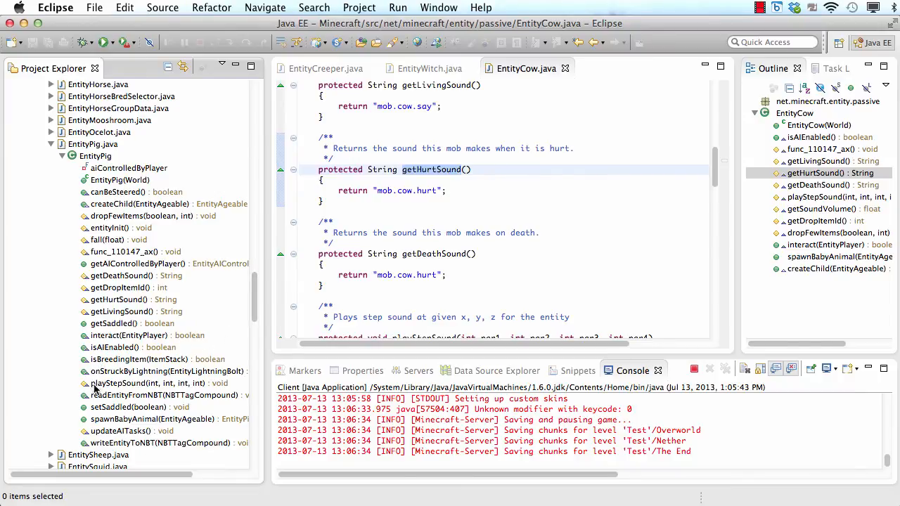
click(141, 359)
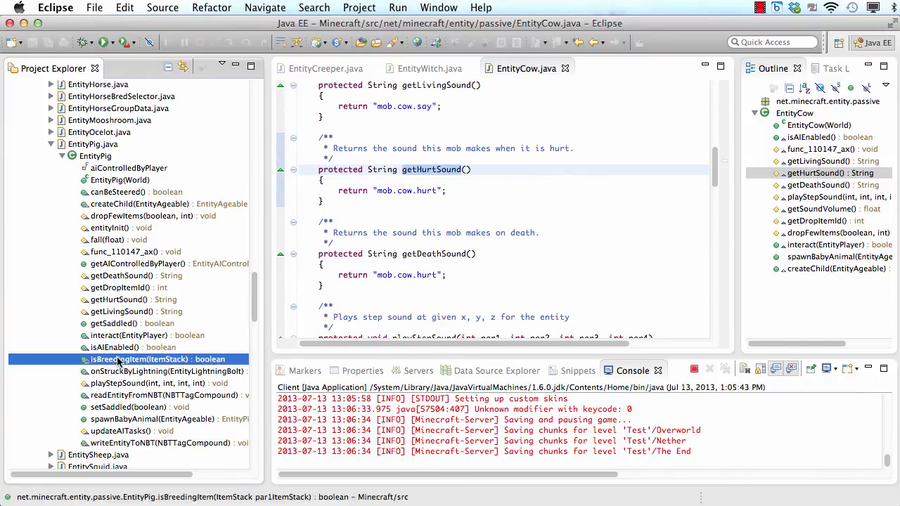
double_click(146, 359)
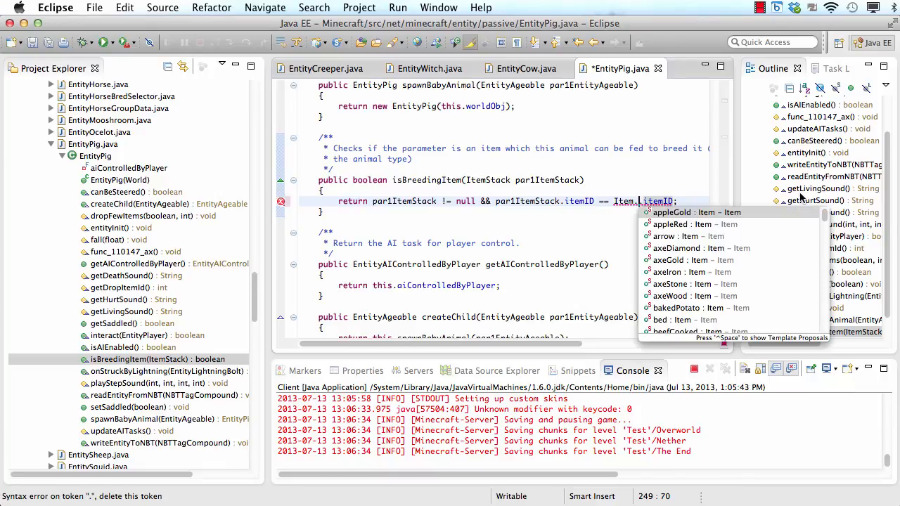
mouse_move(739, 254)
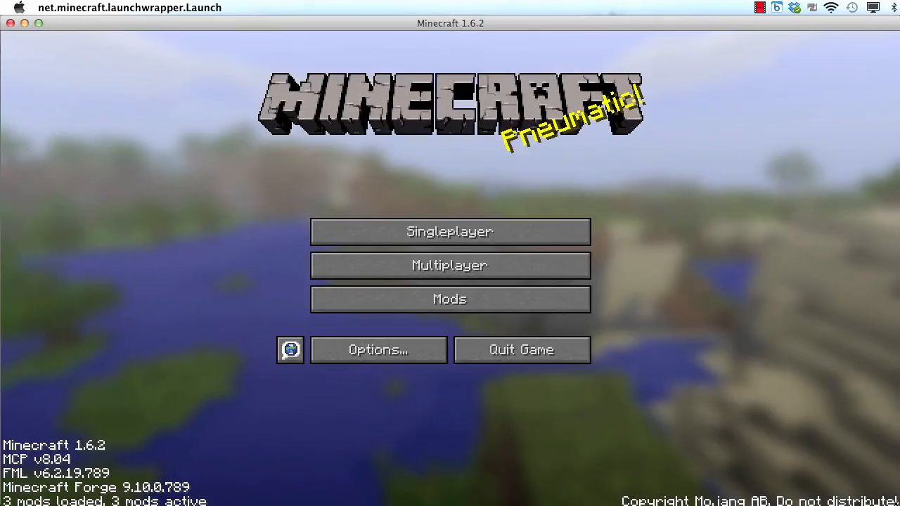
Step: Load the Test world, spawn pigs with the egg, and take a cake from the creative inventory
click(450, 232)
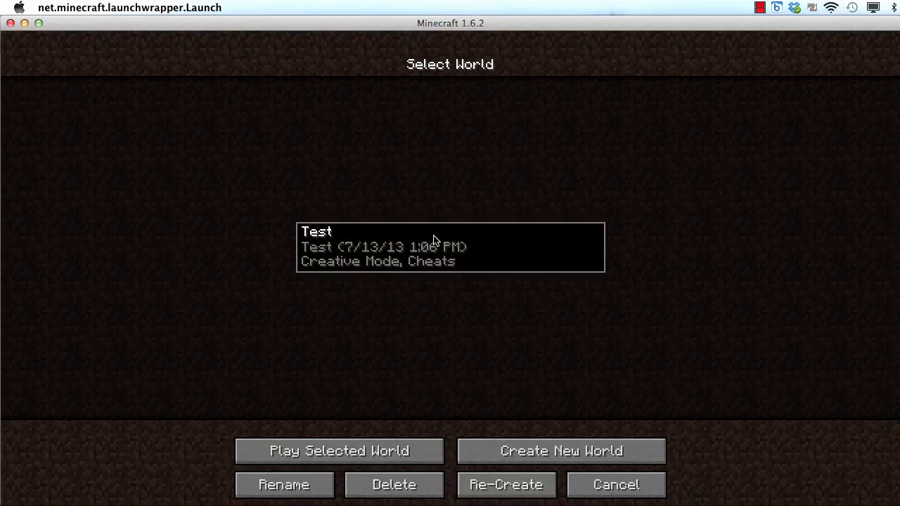
click(616, 485)
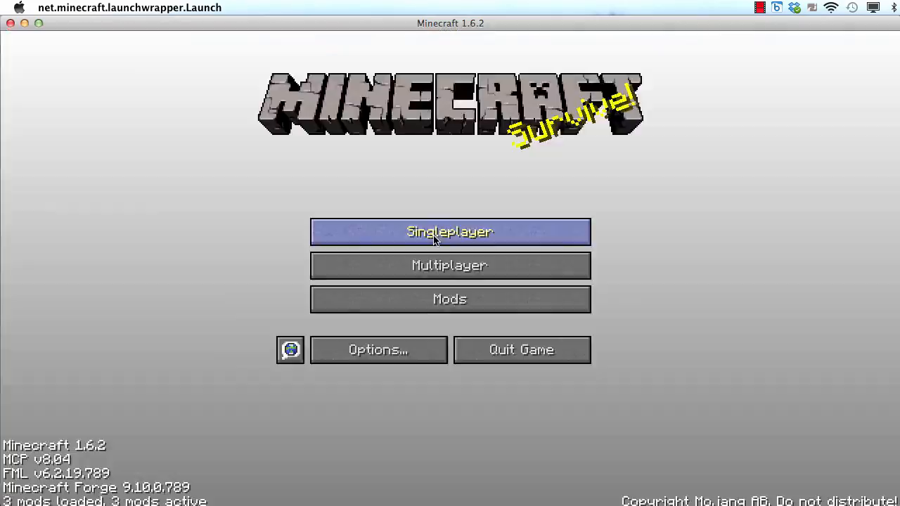
click(449, 232)
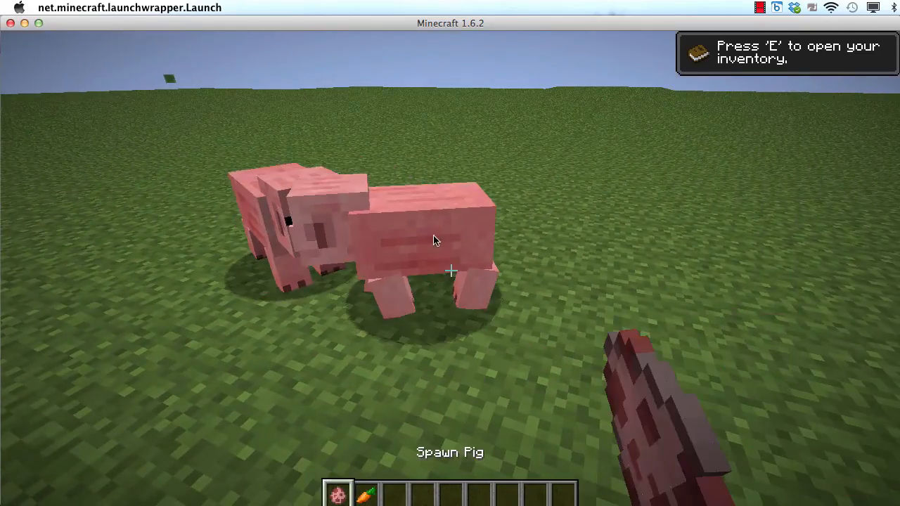
key(e)
text(cak)
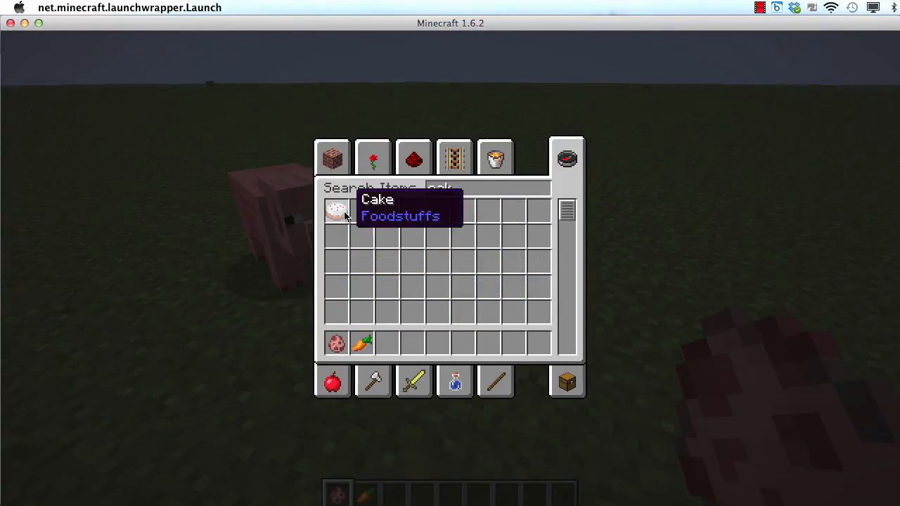
key(e)
text(d)
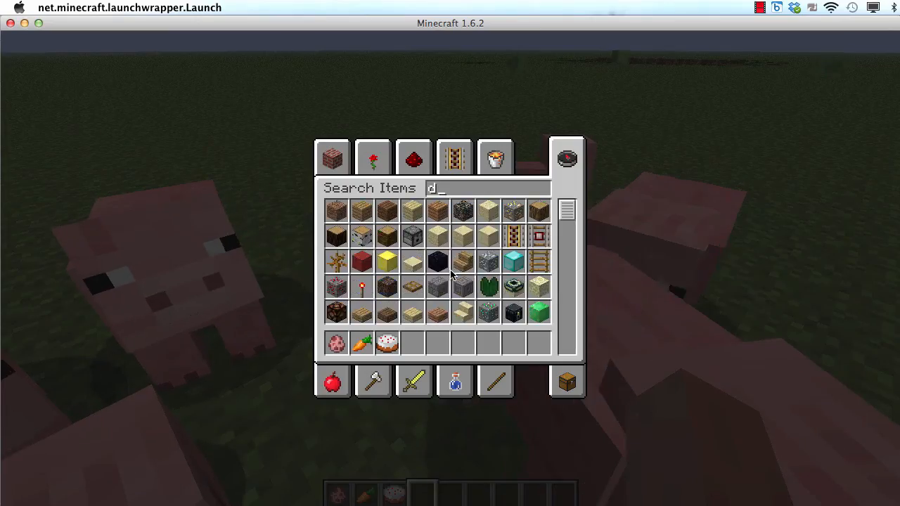
Step: Take a diamond sword, try /enchant Player352 19 10, then settle for Knockback II
text(ia)
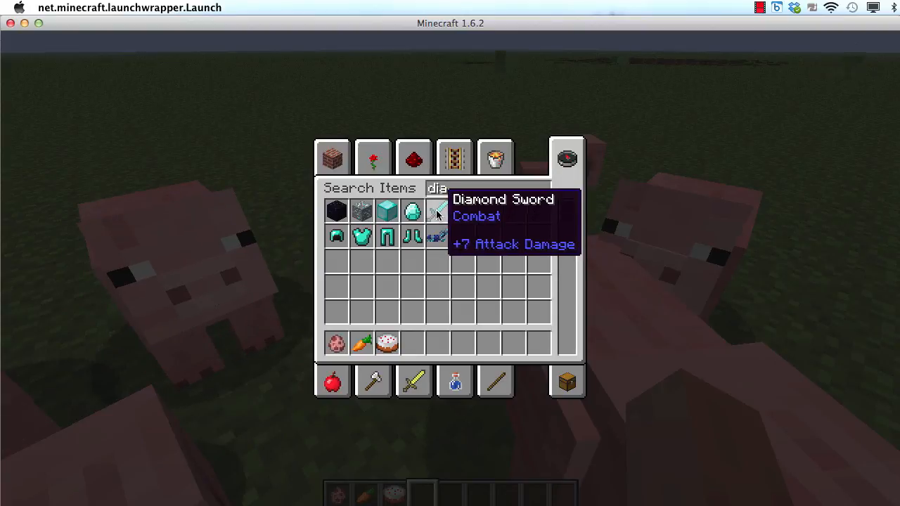
key(escape)
text(/enchant)
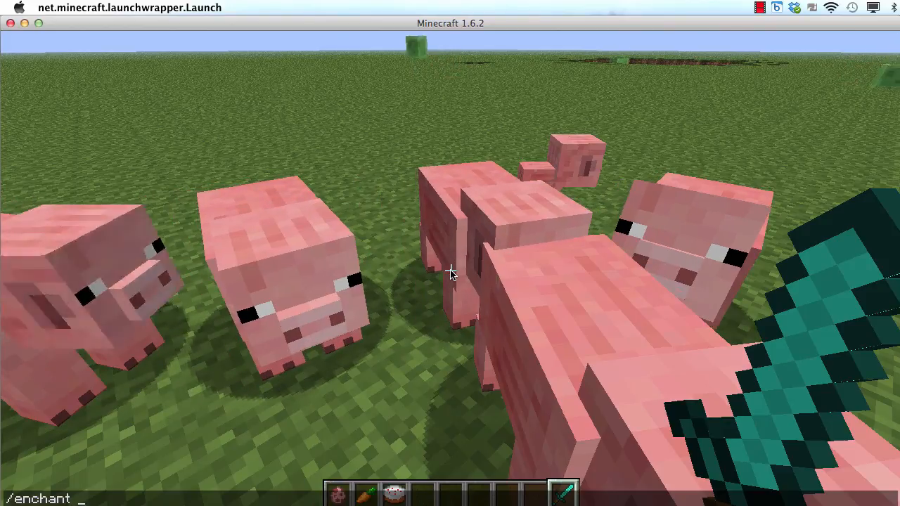
text(Player352)
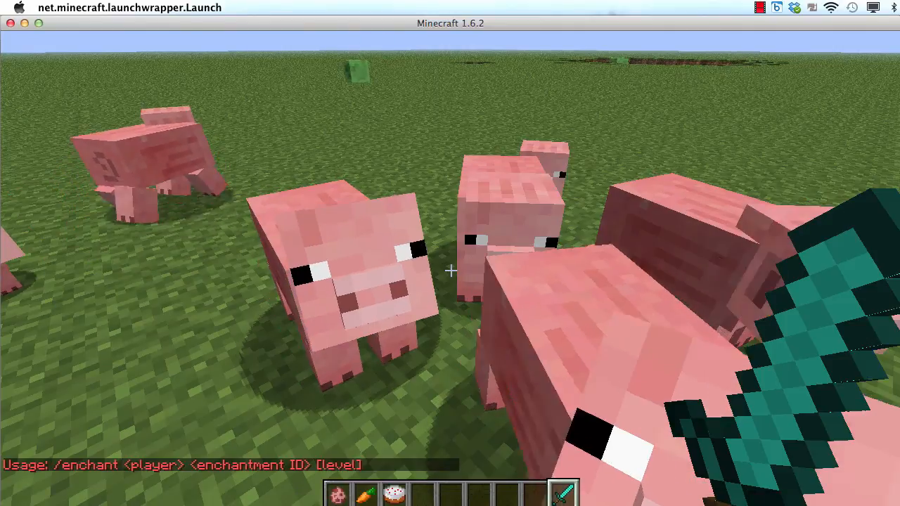
text(/enchant Player352 19)
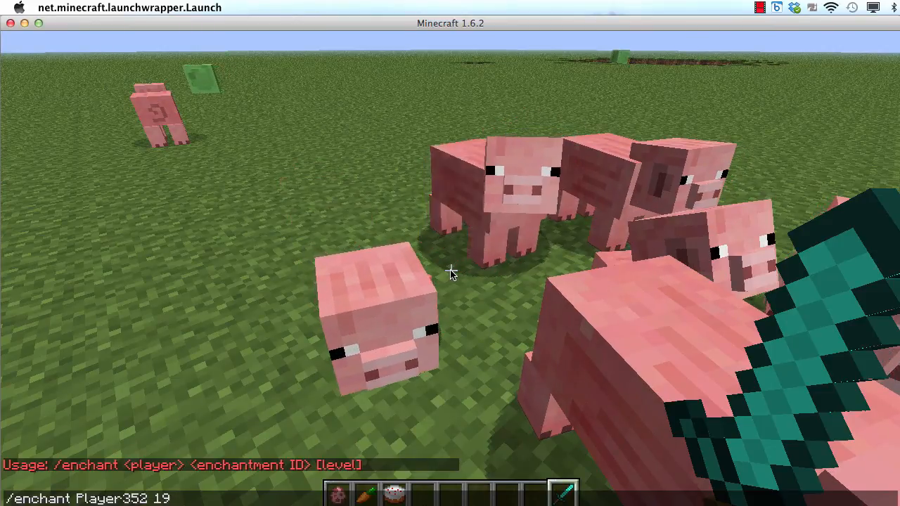
text(10)
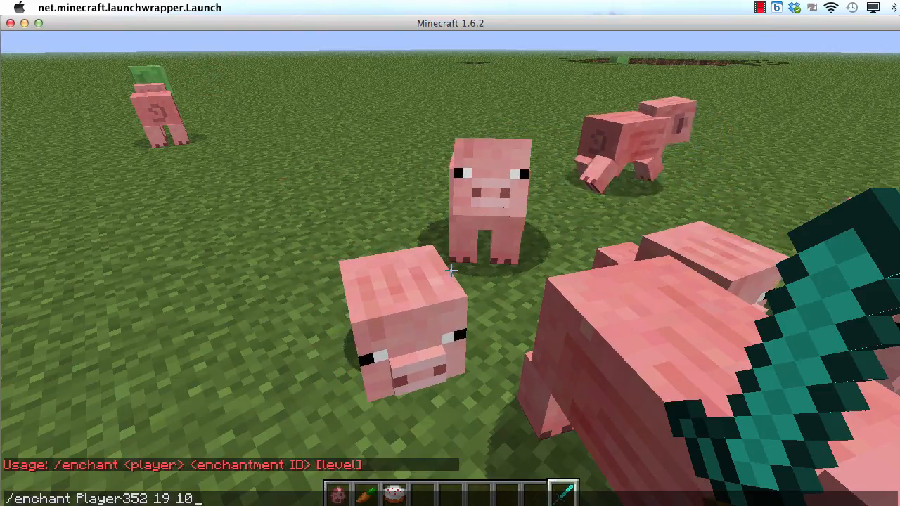
key(enter)
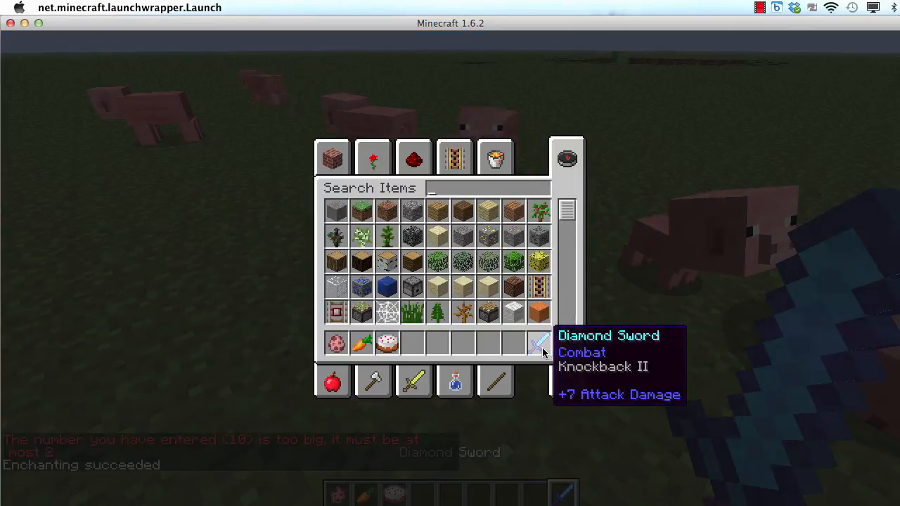
key(Escape)
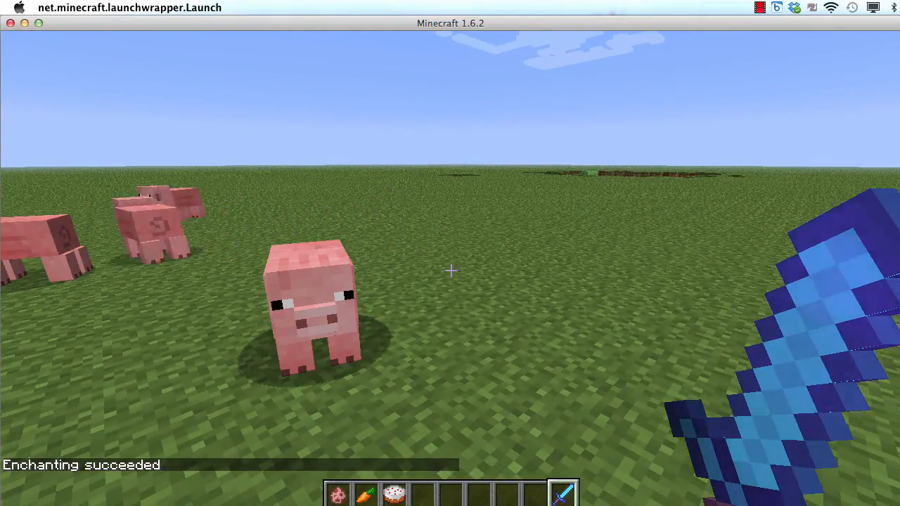
key(Escape)
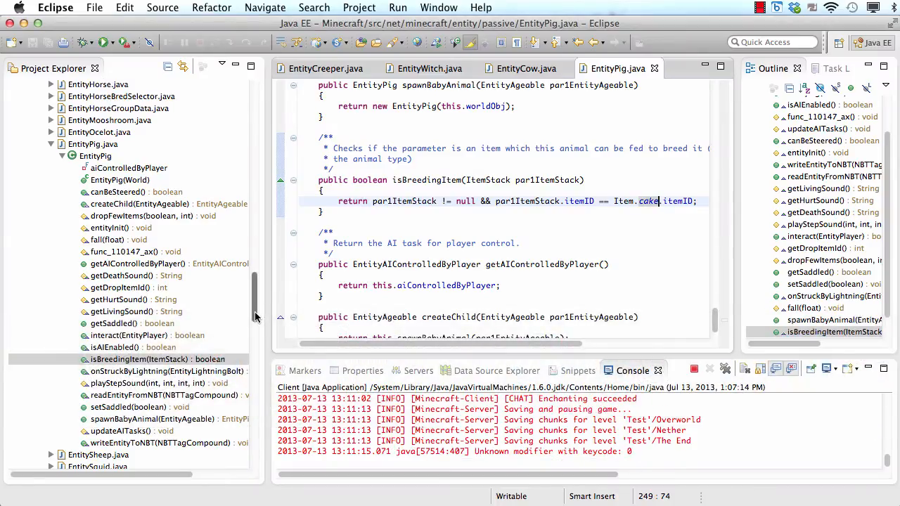
Step: Expand net.minecraft.enchantment and open EnchantmentKnockback's getMaxLevel method for editing
scroll(down, 3)
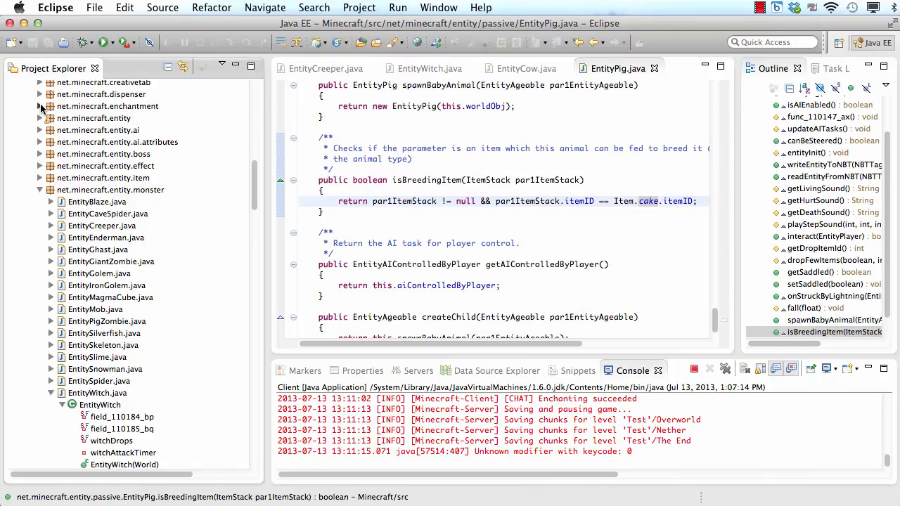
click(40, 106)
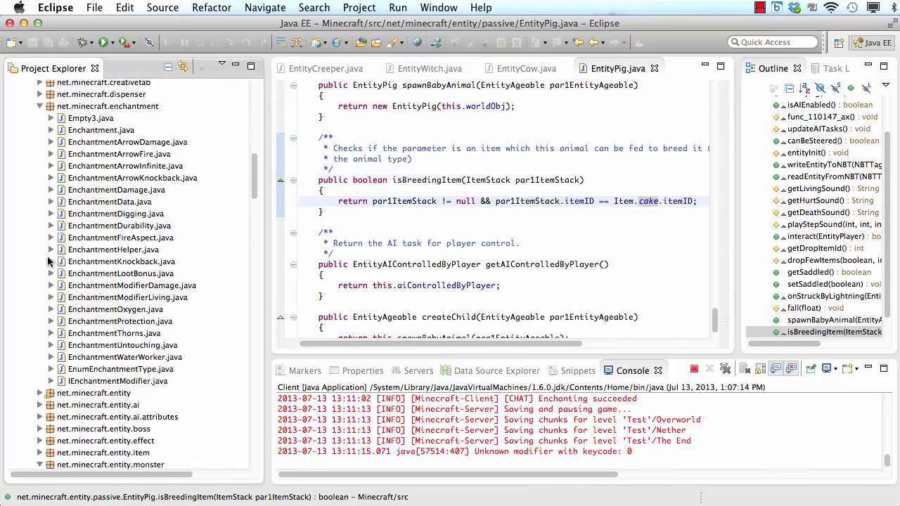
click(50, 262)
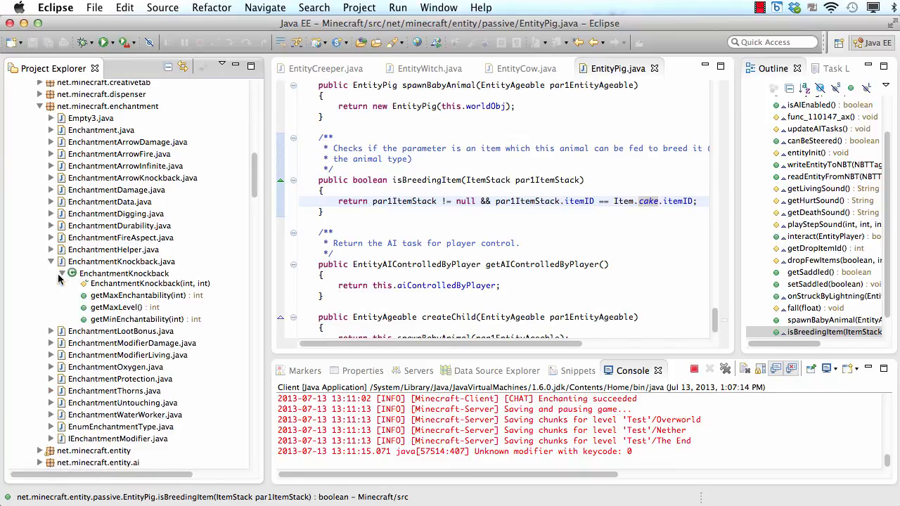
click(116, 310)
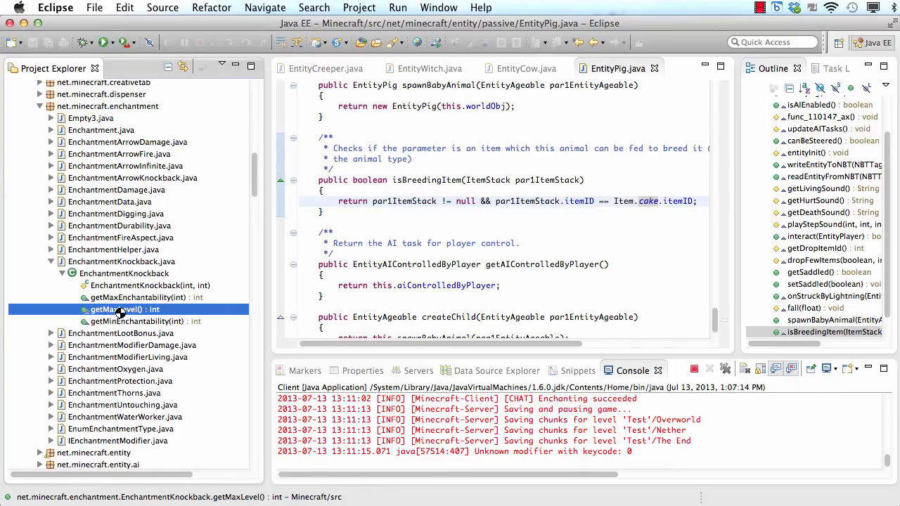
double_click(118, 309)
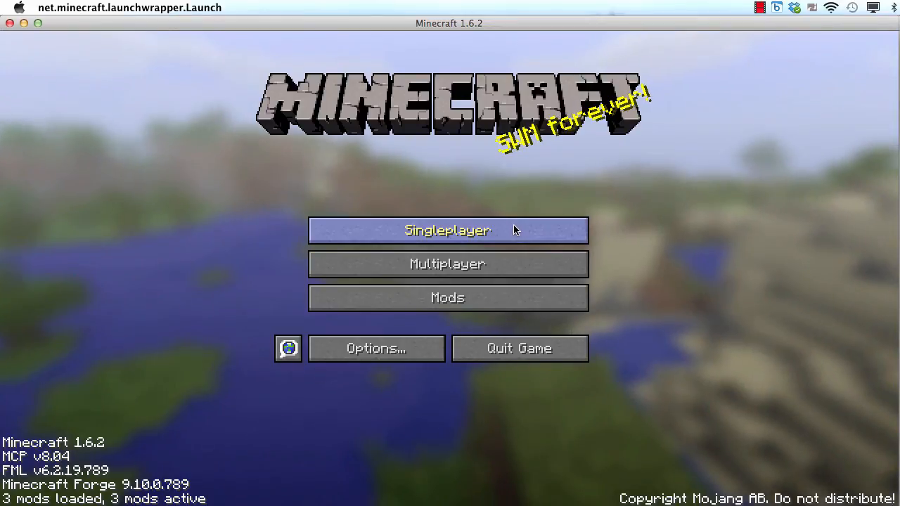
Step: Load the Test world, inspect the sword, and run /enchant Player959 19 10
click(448, 230)
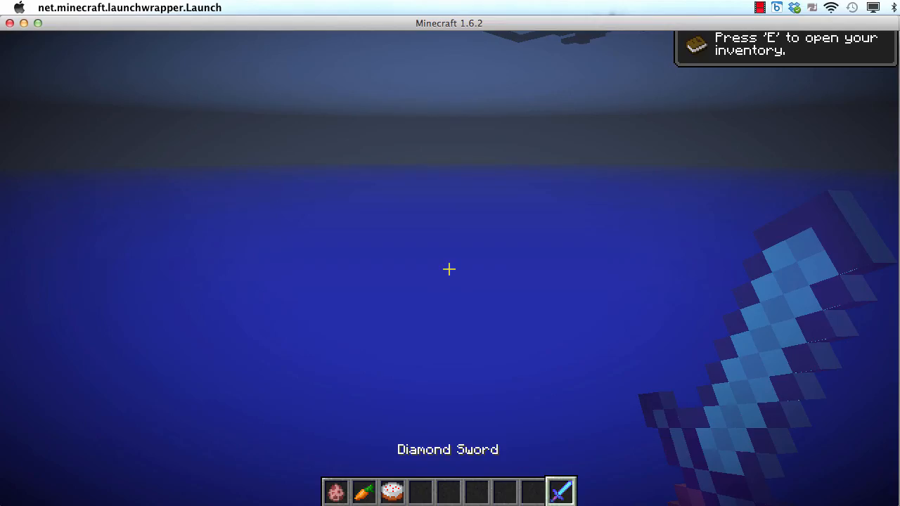
key(e)
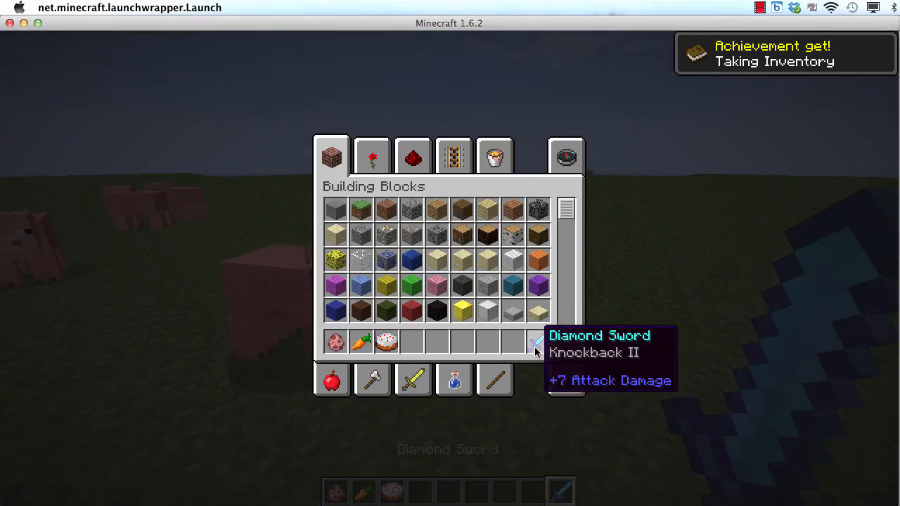
click(566, 156)
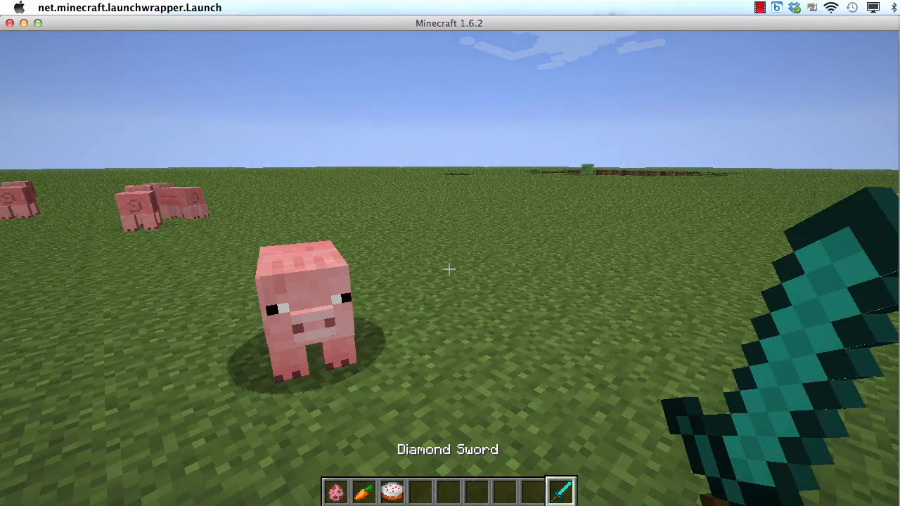
text(/enchant Player959)
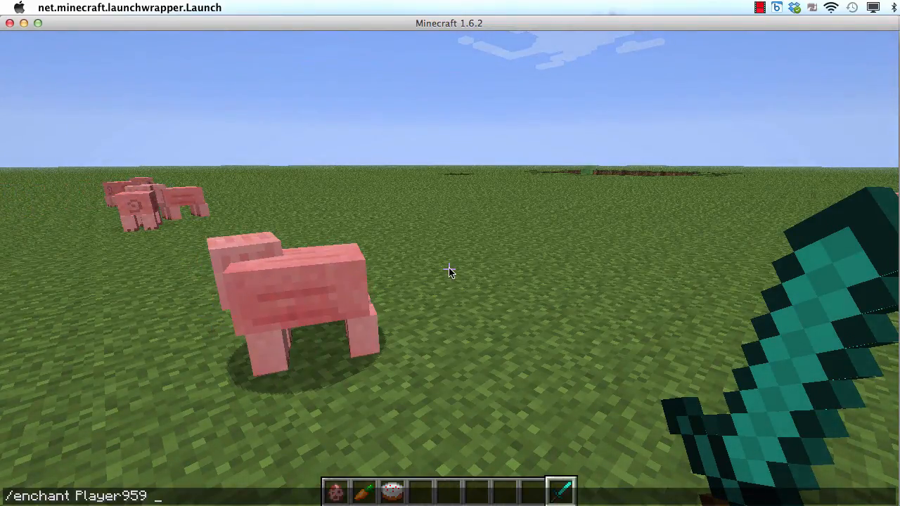
text(19 10)
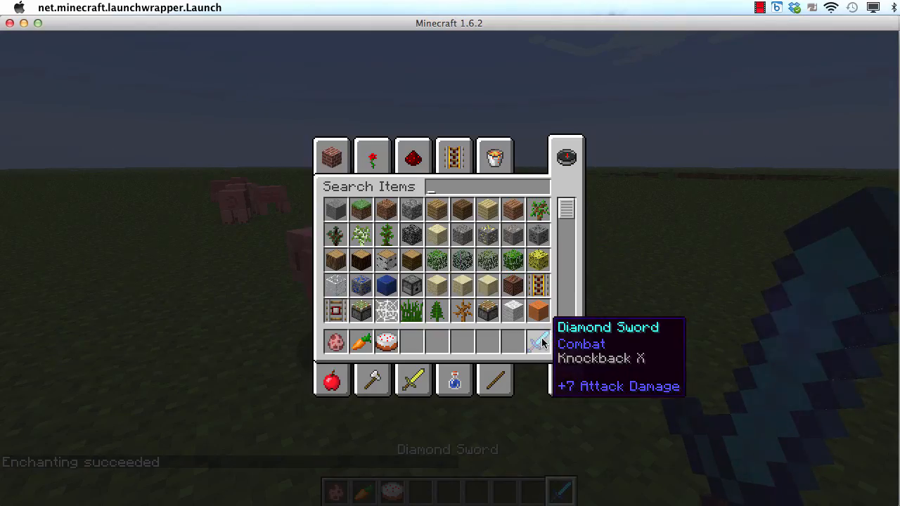
key(escape)
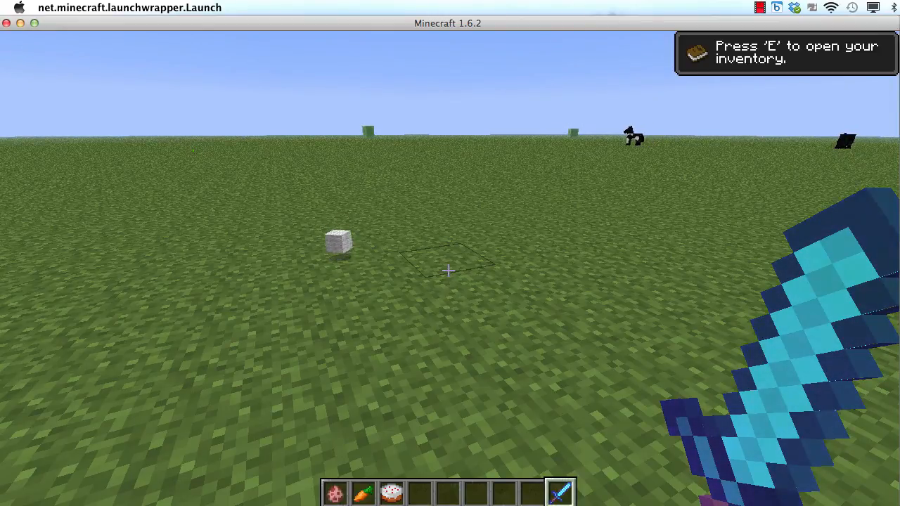
Step: Spawn a villager, view its gold-ingots-for-emerald trade, and close the trade window
key(e)
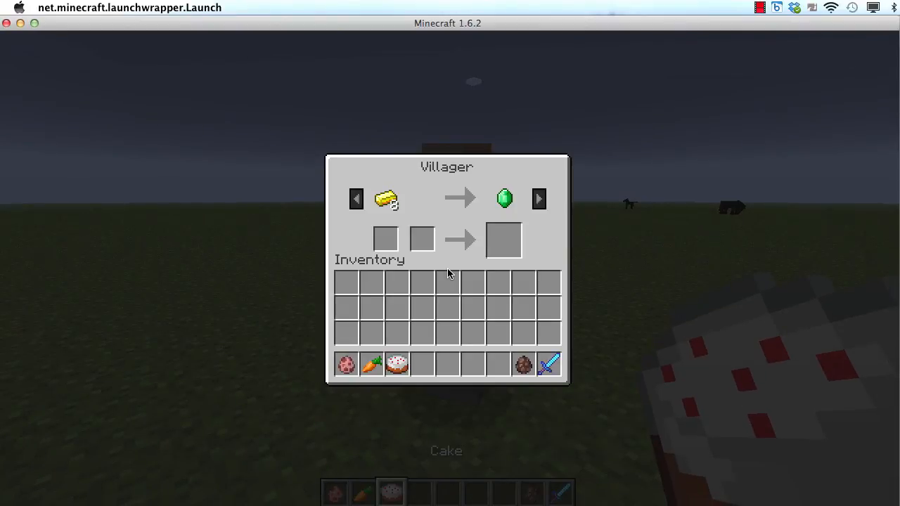
mouse_move(387, 199)
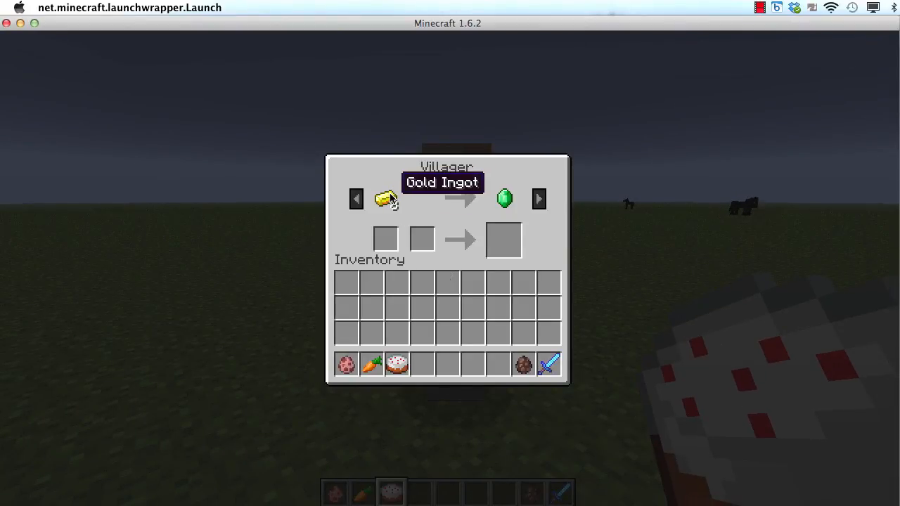
mouse_move(504, 199)
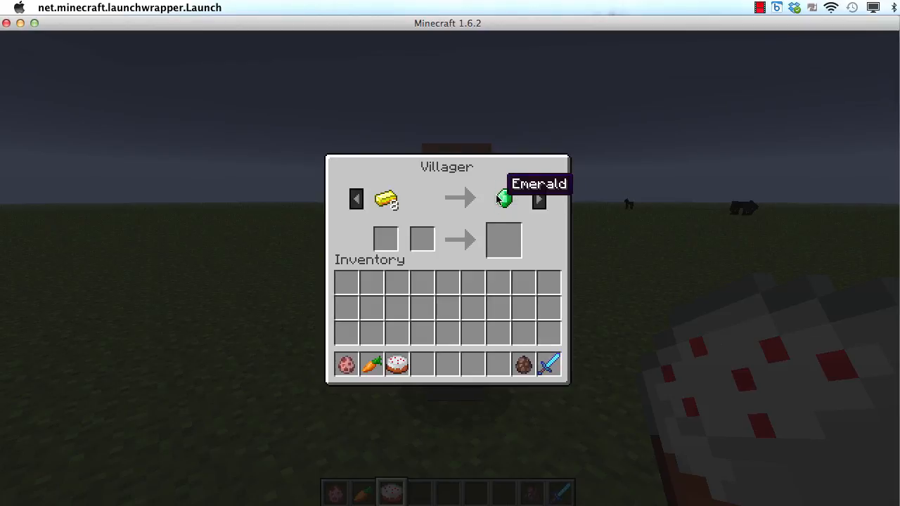
mouse_move(403, 214)
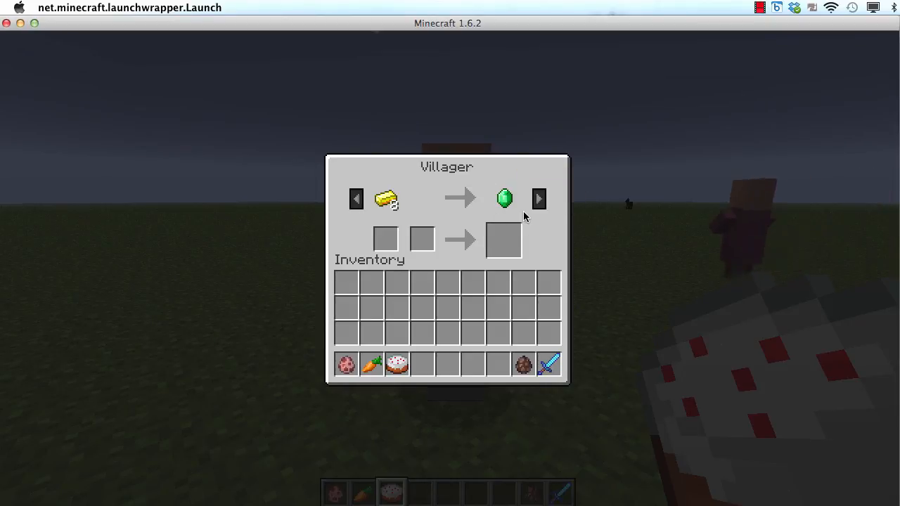
key(Escape)
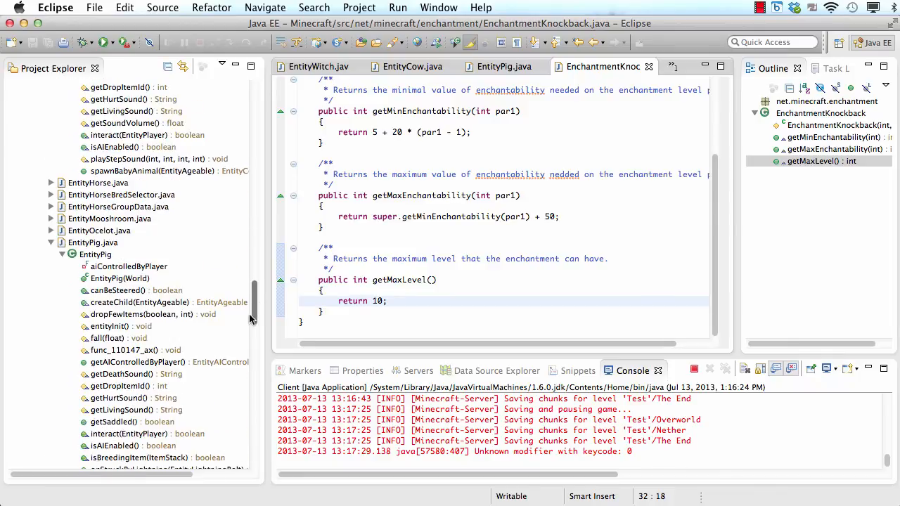
Step: In EntityVillager's addMerchantItem, replace the emerald with Item.appleGold and rerun the game
scroll(down, 3)
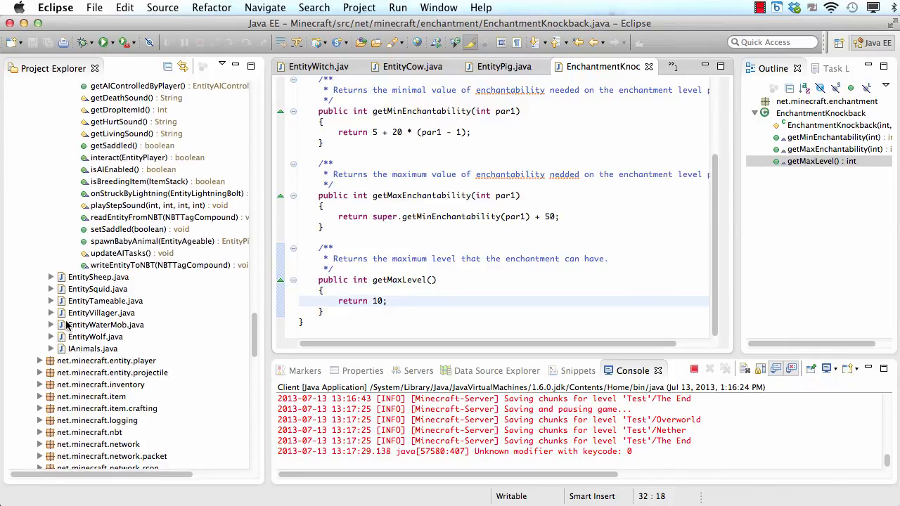
click(51, 313)
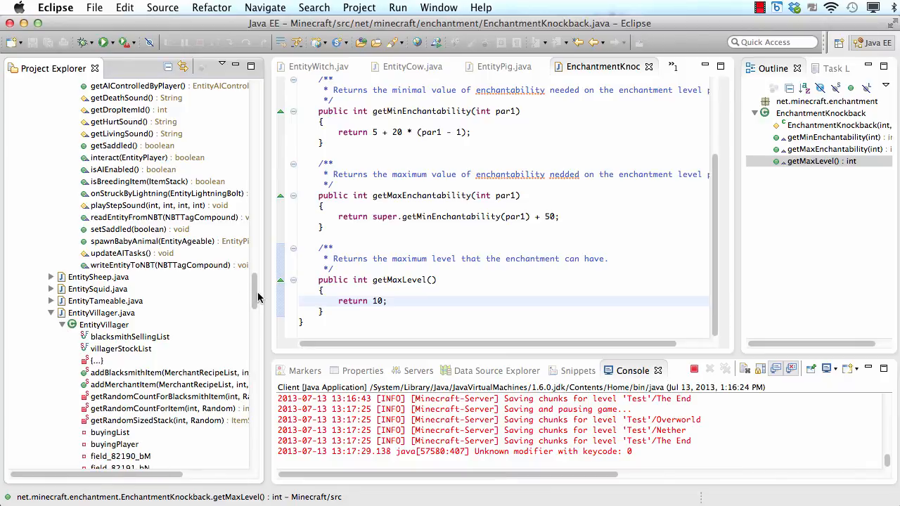
scroll(down, 3)
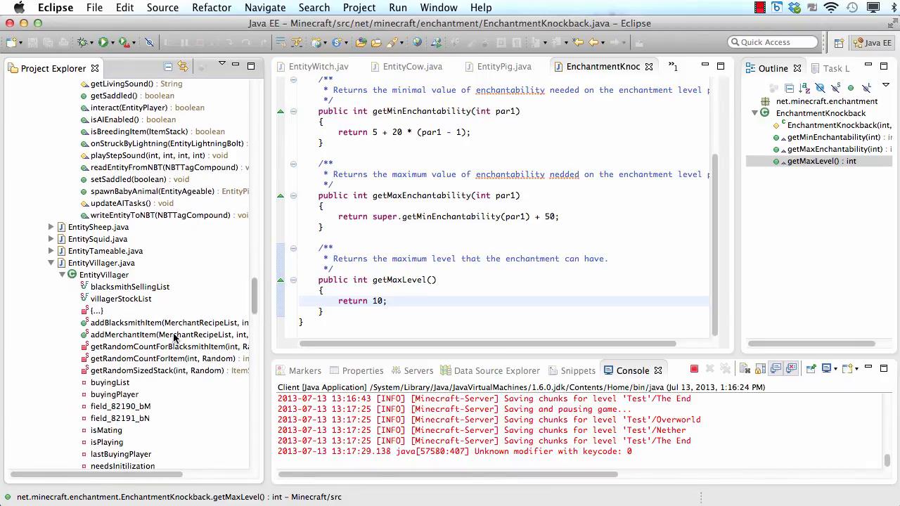
double_click(169, 335)
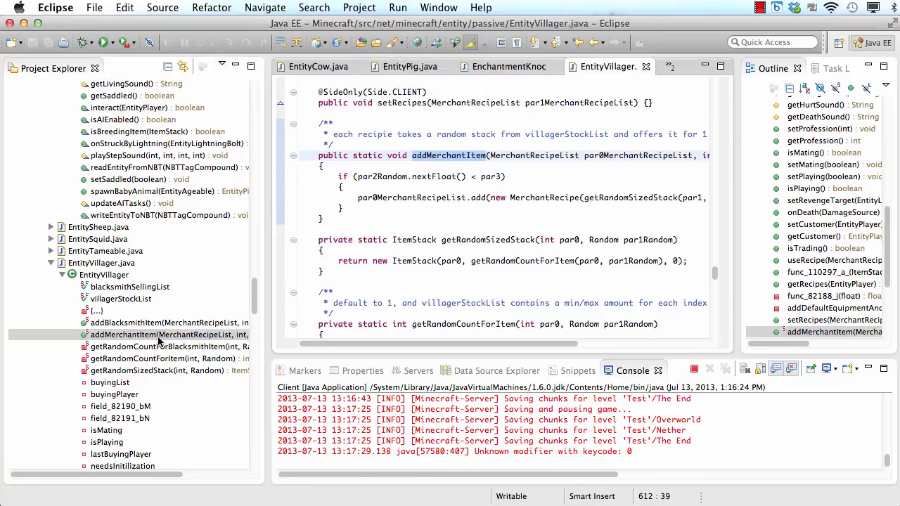
scroll(right, 3)
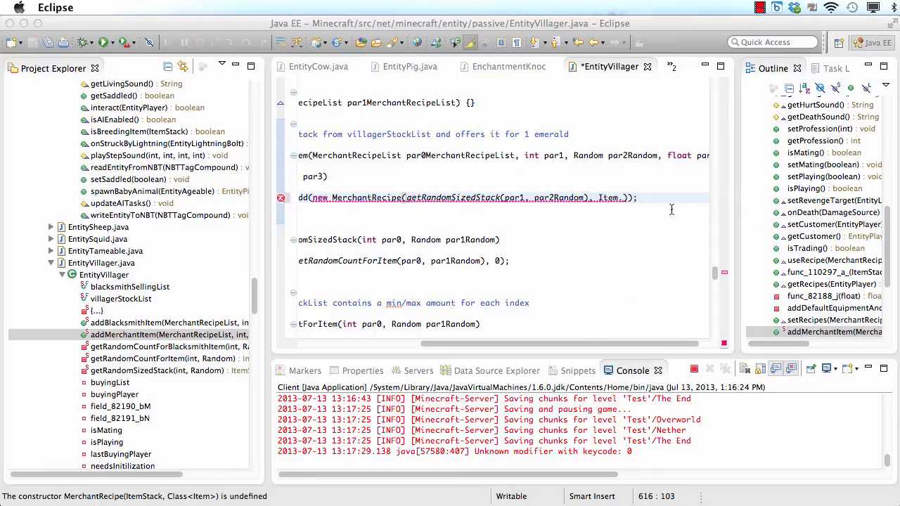
text(appleGold)
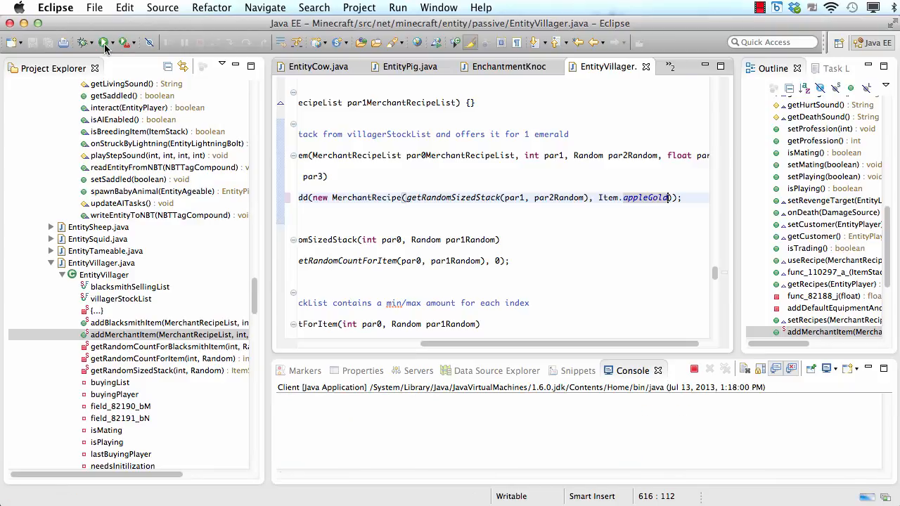
click(103, 43)
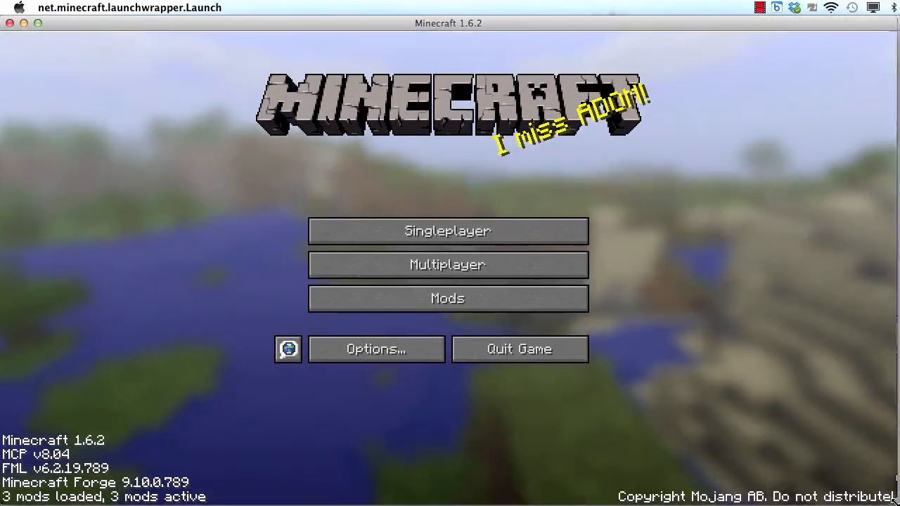
Step: Load the Test world and trade paper to a villager for a golden apple
click(447, 231)
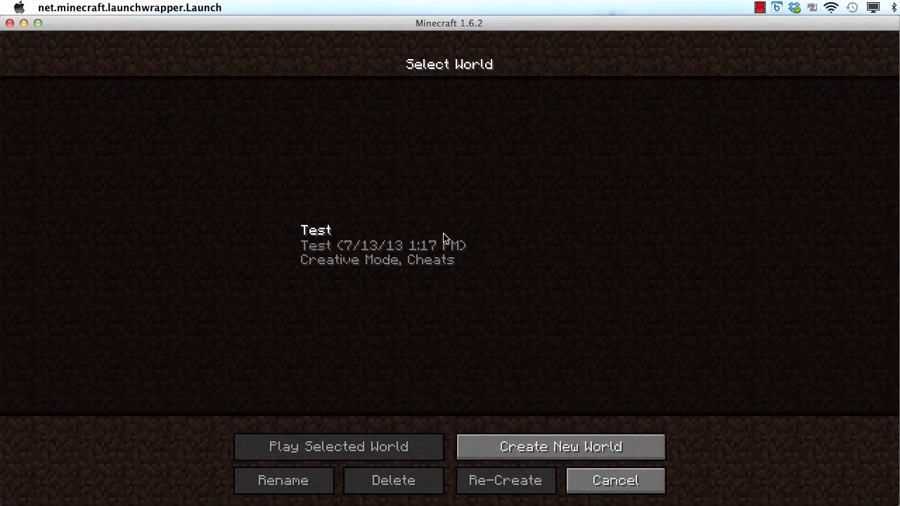
click(337, 447)
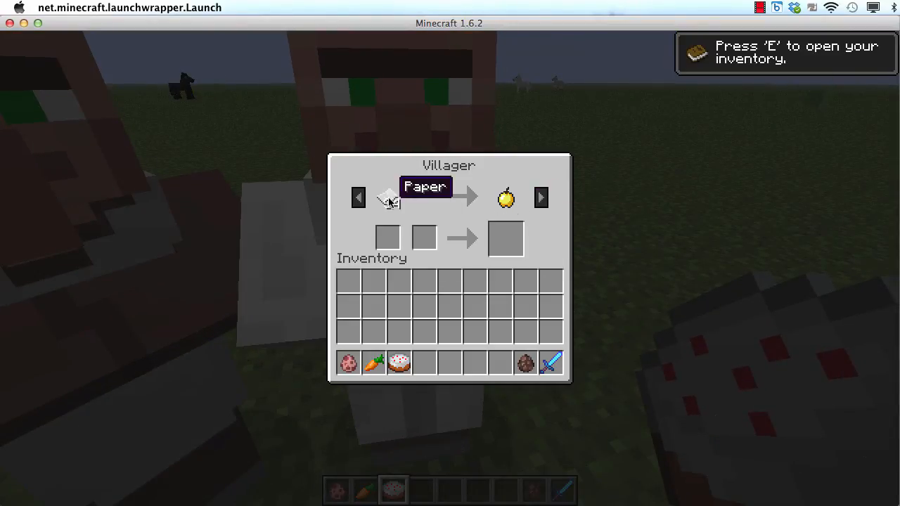
key(Escape)
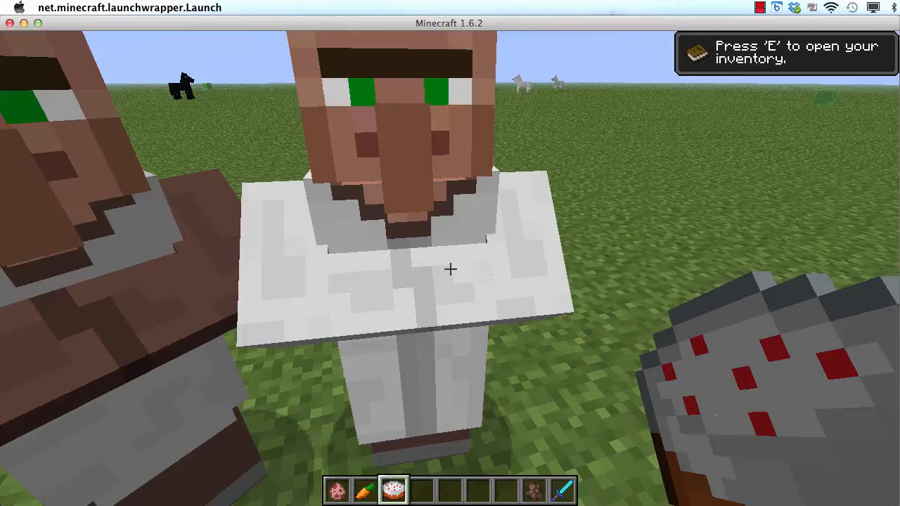
key(e)
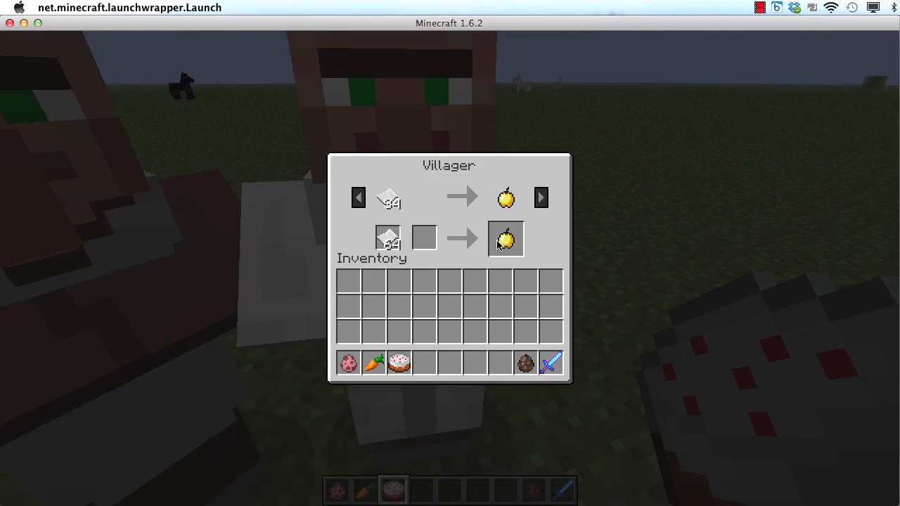
key(Escape)
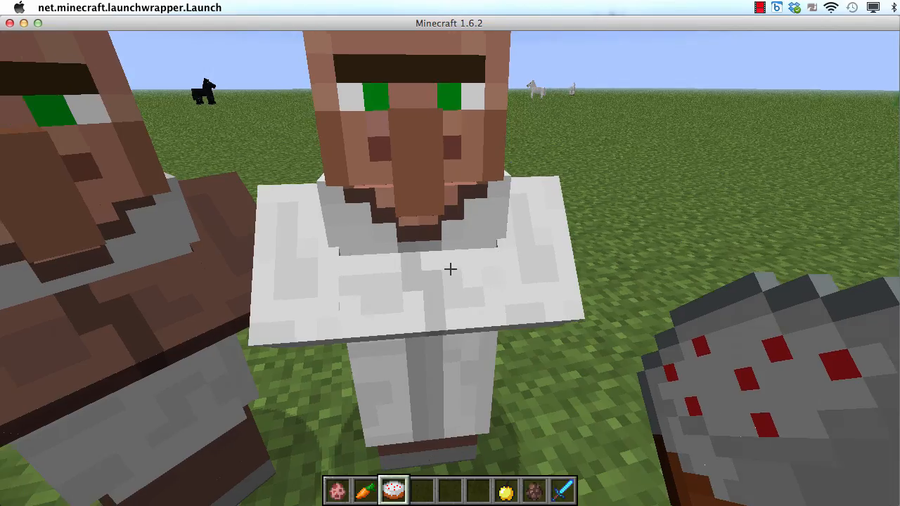